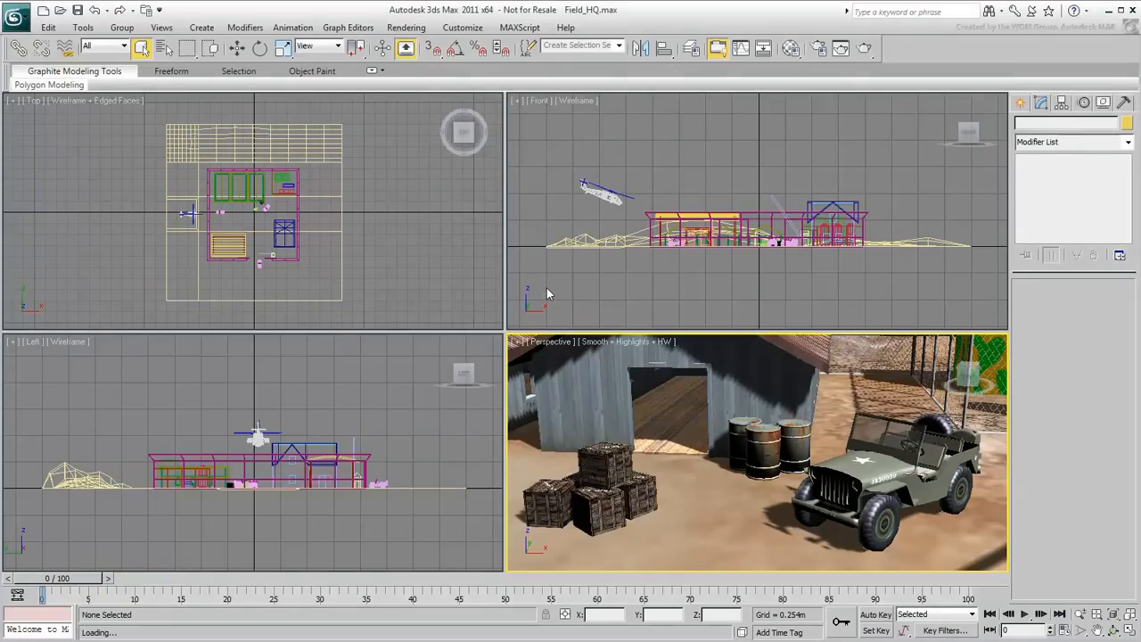
# Review the Units Setup dialog via Customize, checking the Metric and US Standard display unit options.
pyautogui.click(462, 27)
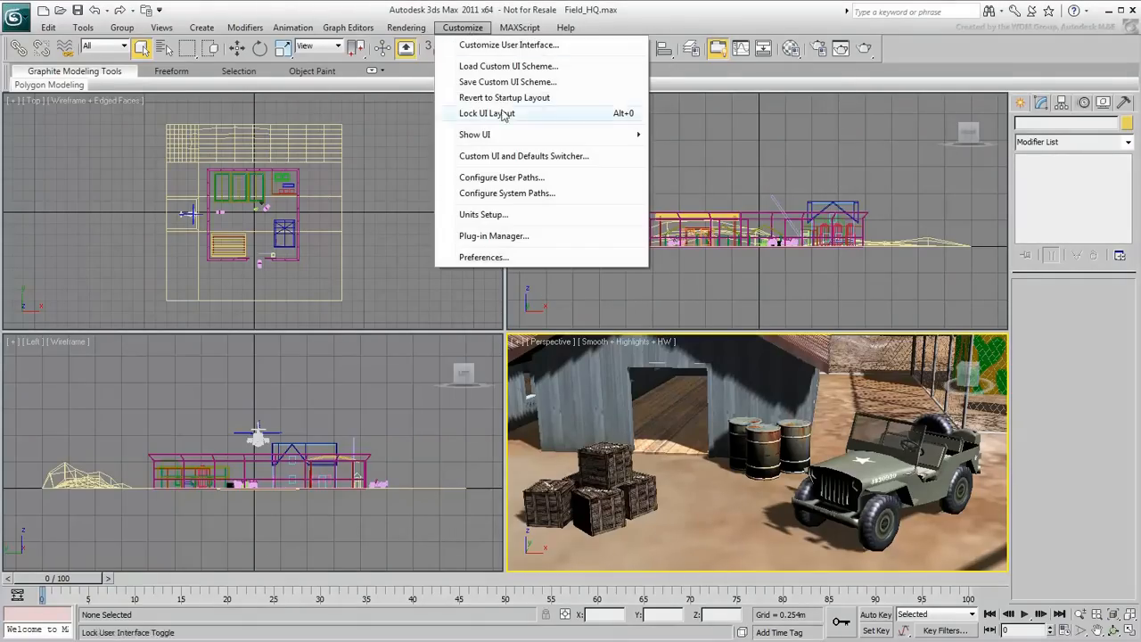
pyautogui.click(483, 214)
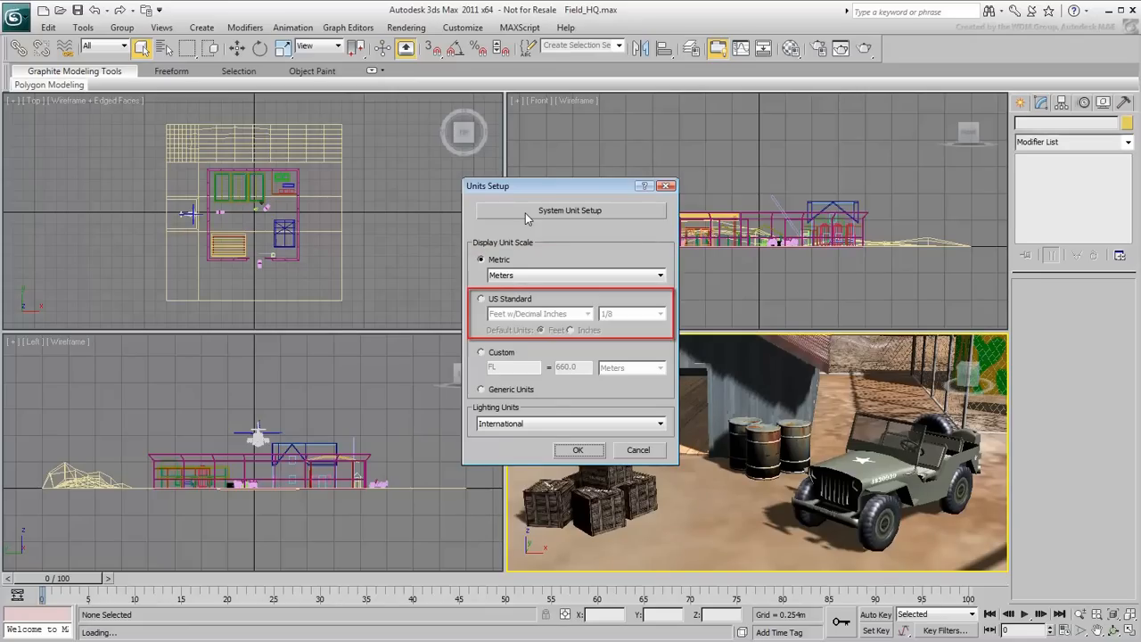
pyautogui.click(481, 353)
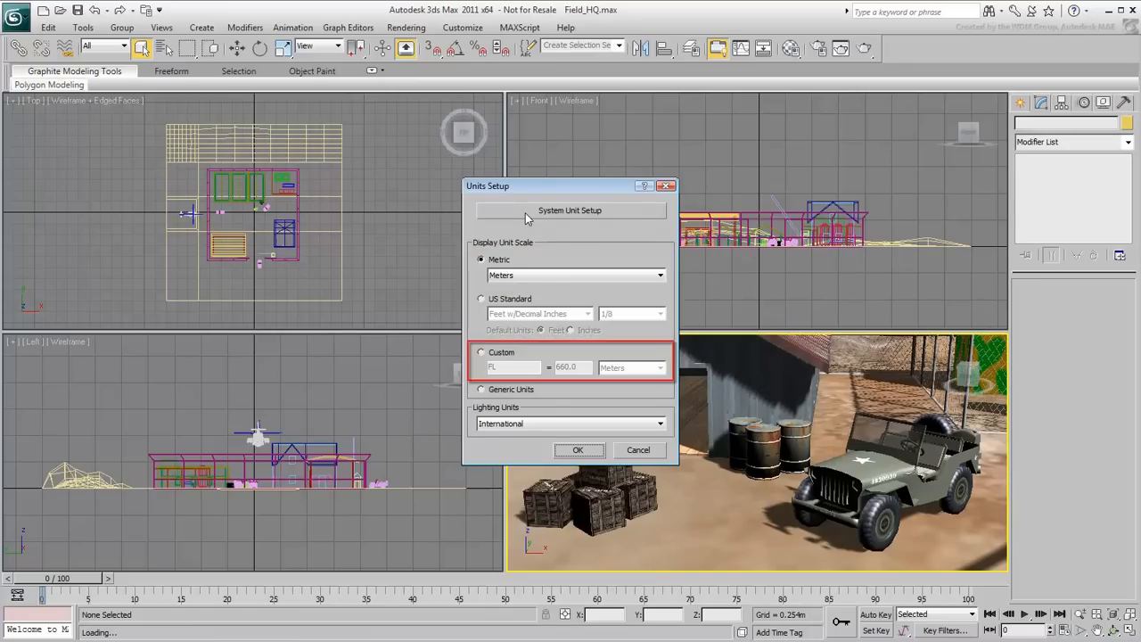
pyautogui.click(482, 389)
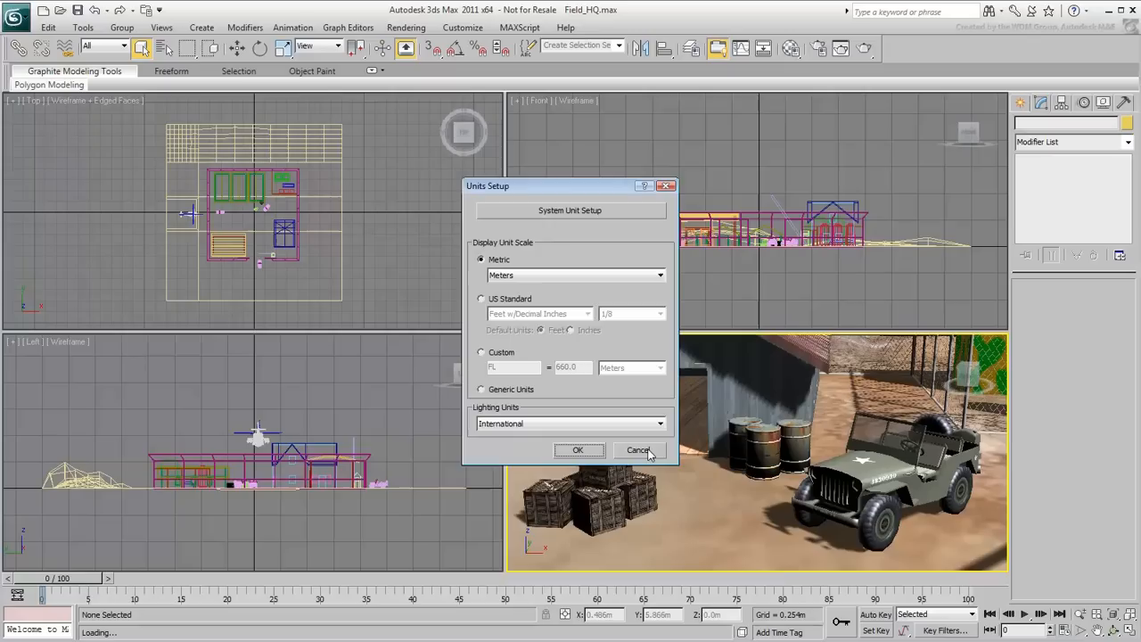
# Cancel Units Setup, then set Home Grid spacing to 5 in Grid and Snap Settings and close it.
pyautogui.click(639, 450)
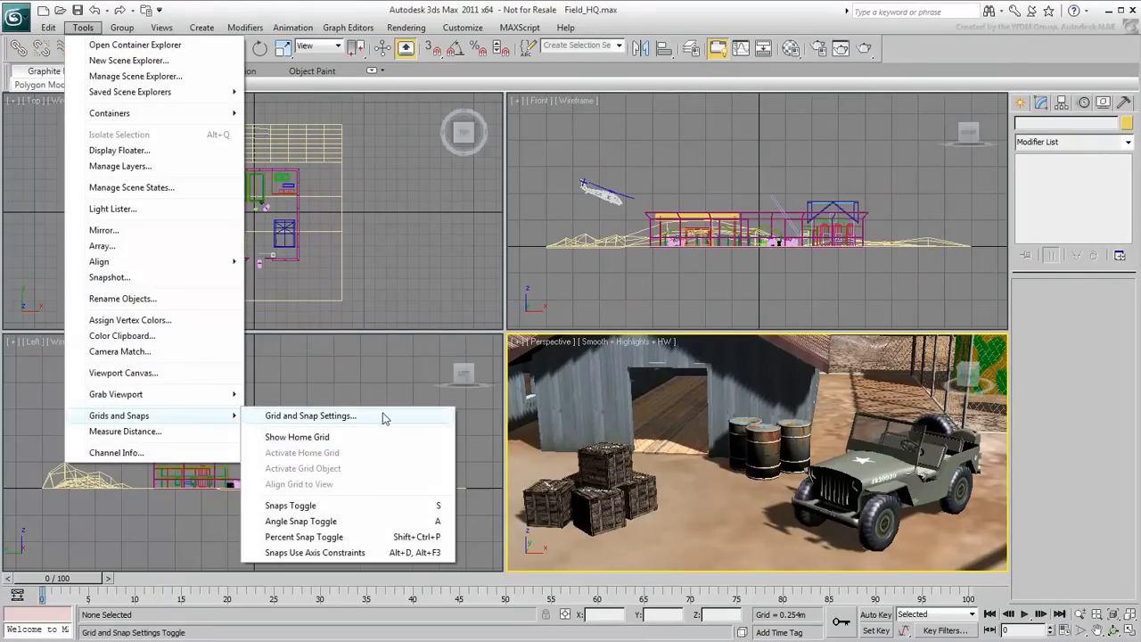
pyautogui.click(310, 416)
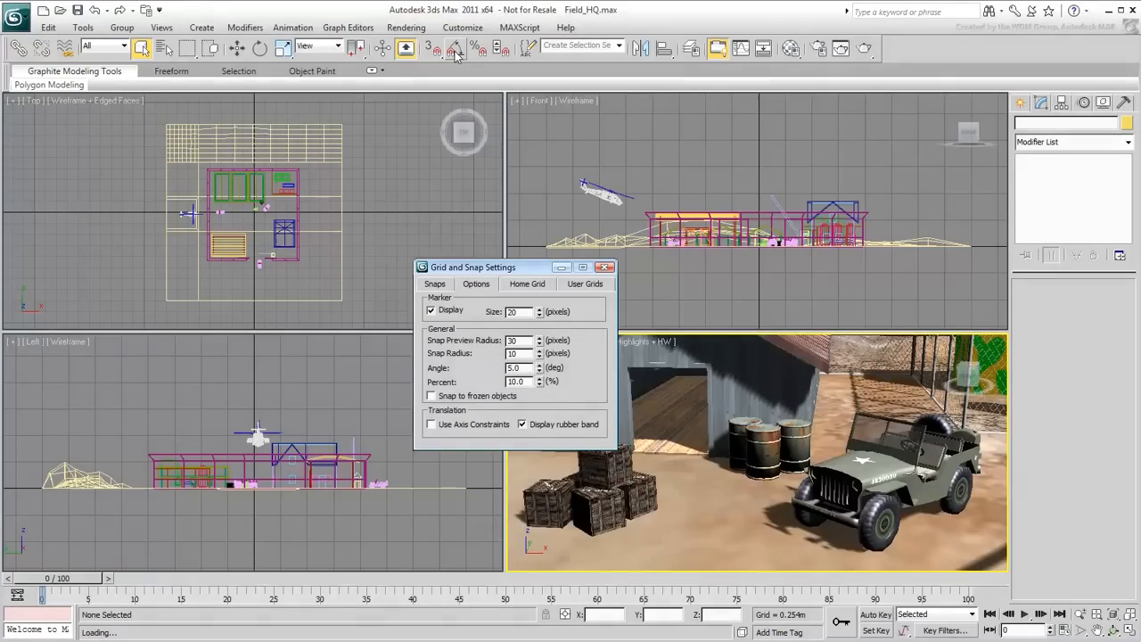
pyautogui.click(526, 283)
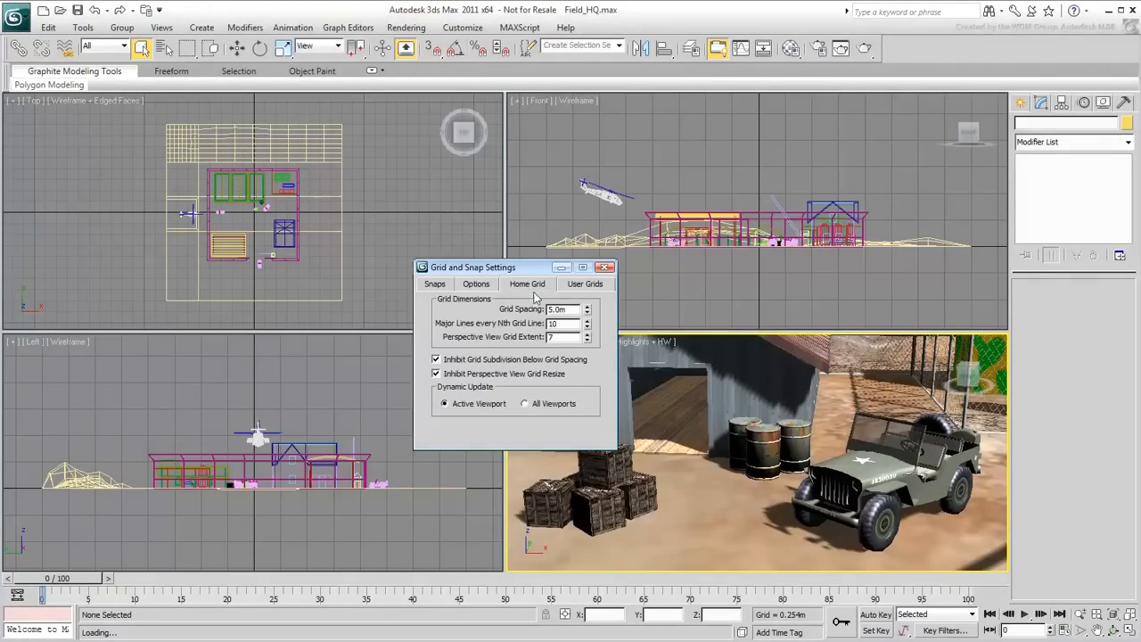
pyautogui.tripleClick(562, 310)
pyautogui.write('1')
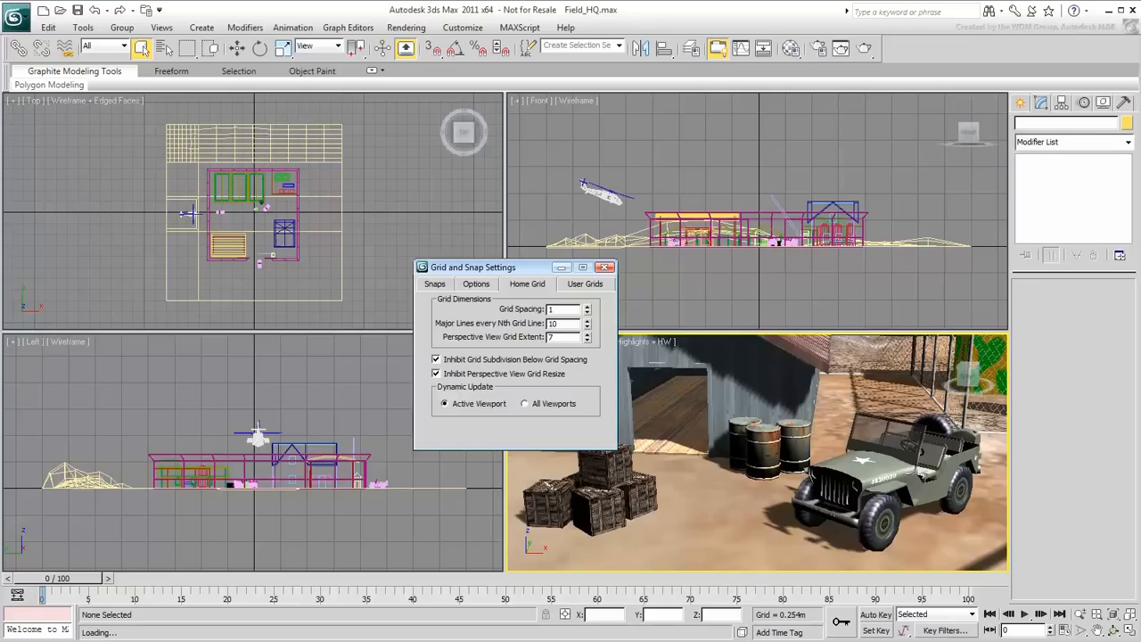
pyautogui.tripleClick(562, 308)
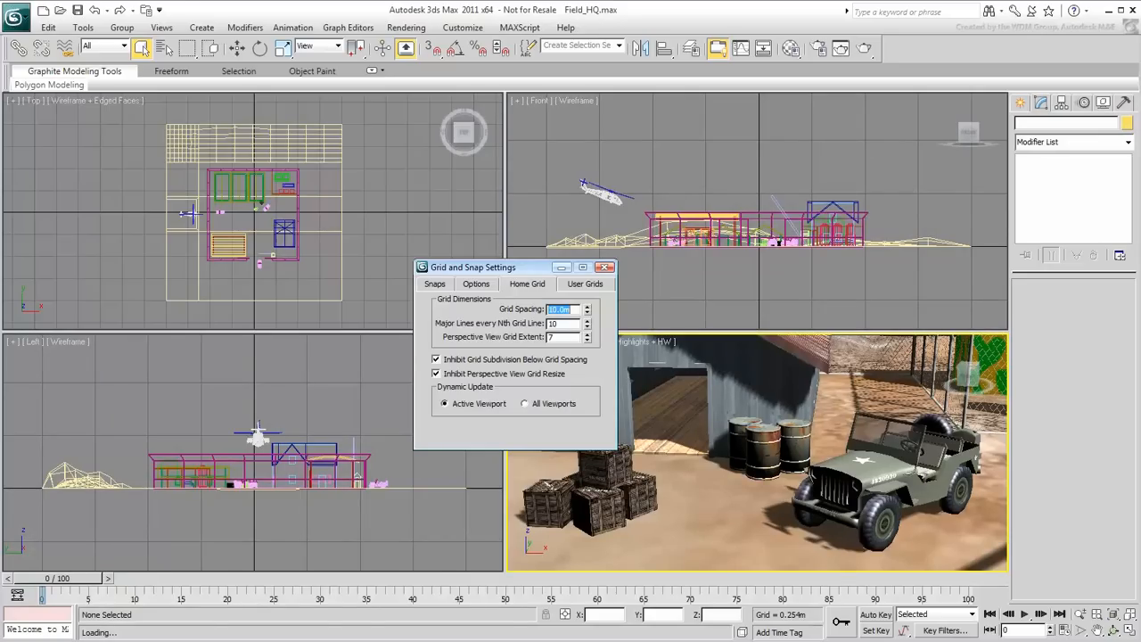
pyautogui.write('5')
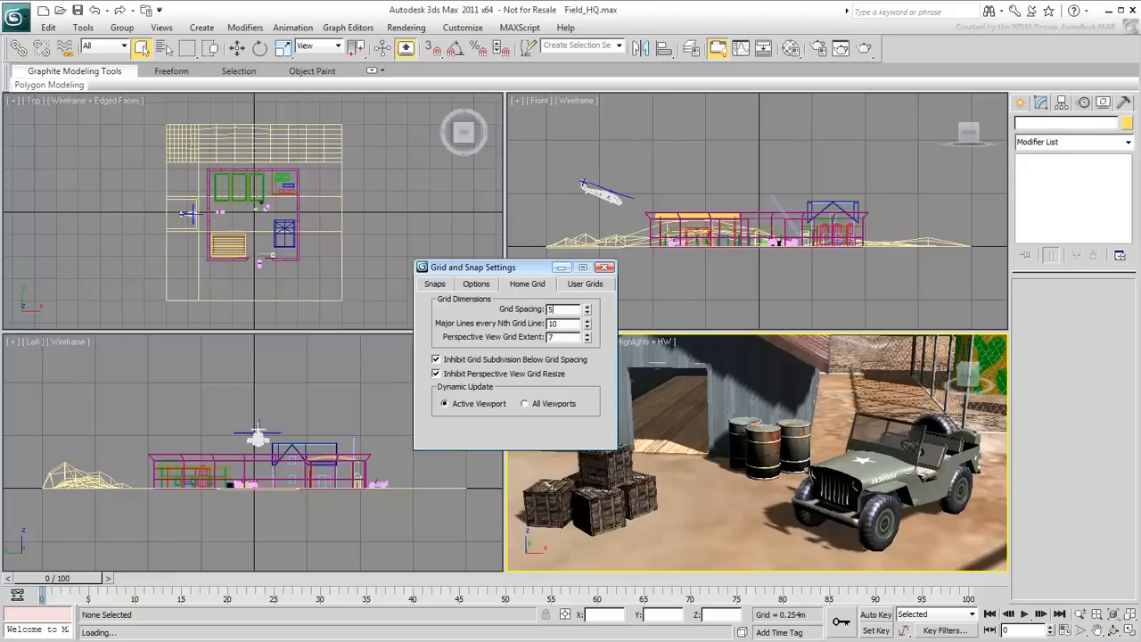
pyautogui.tripleClick(562, 309)
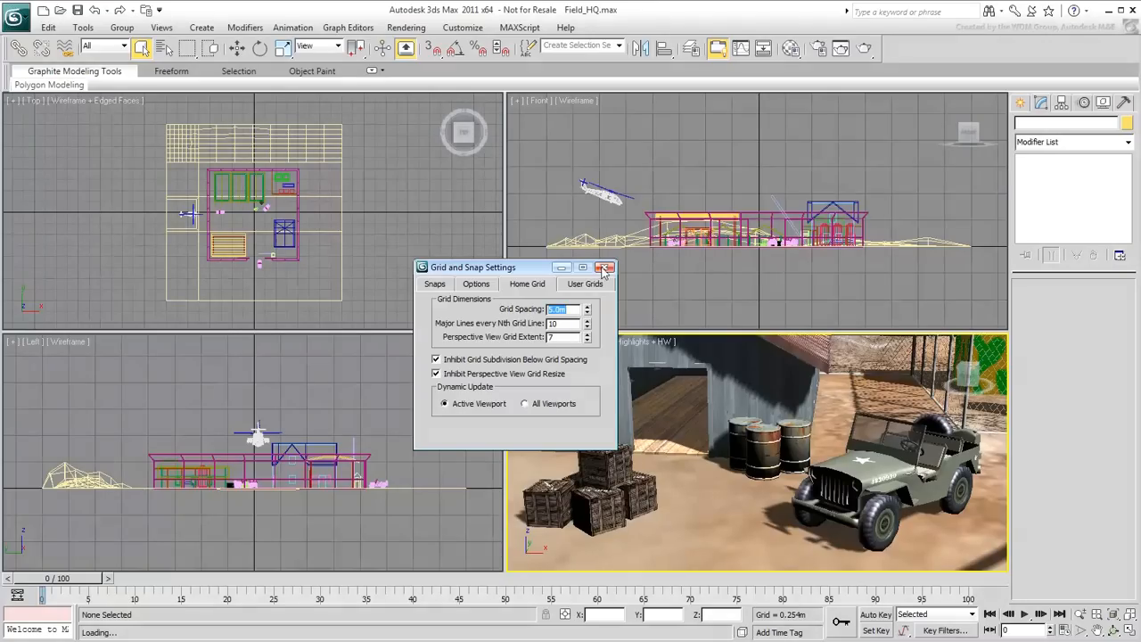
pyautogui.click(605, 267)
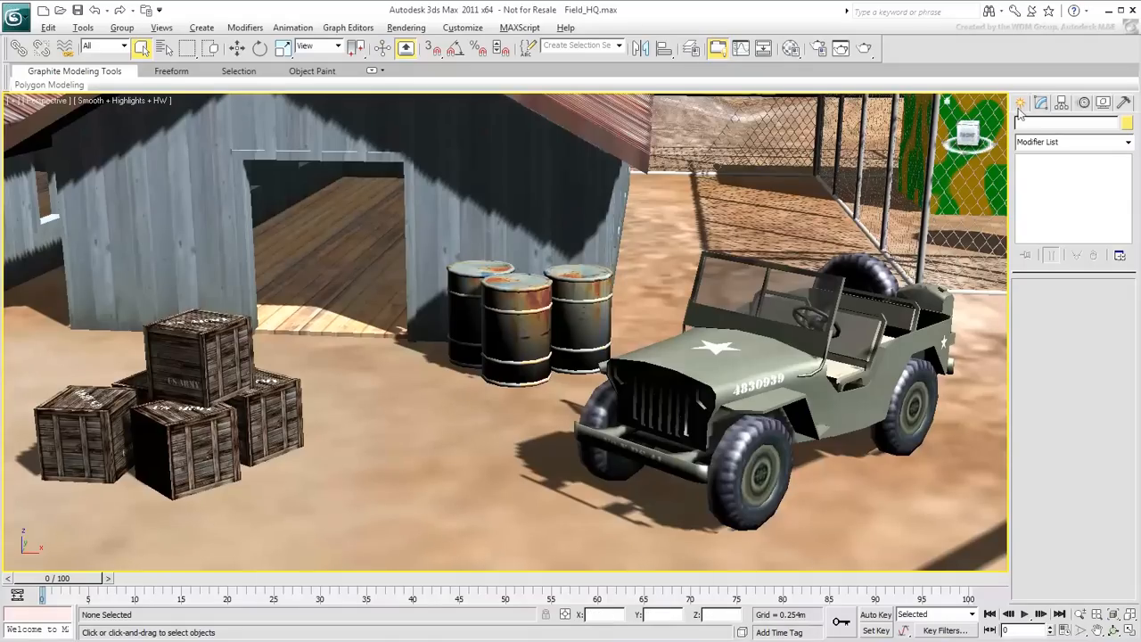
# Show the Create panel with Standard Primitives selected and pick the Sphere primitive.
pyautogui.click(1041, 125)
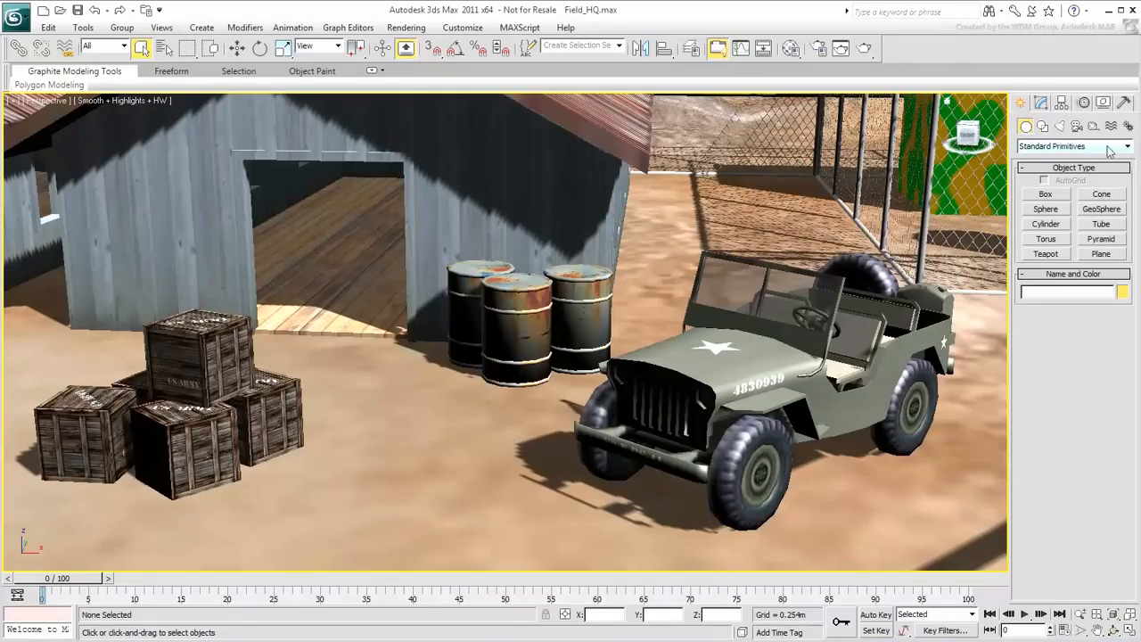
pyautogui.click(1115, 146)
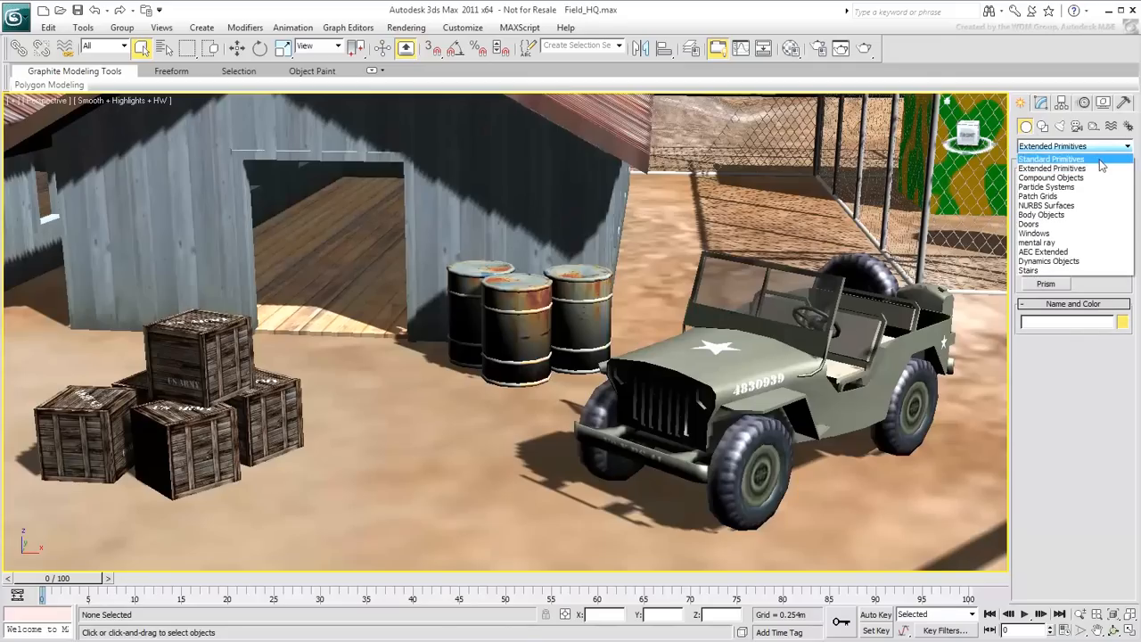
pyautogui.click(1050, 159)
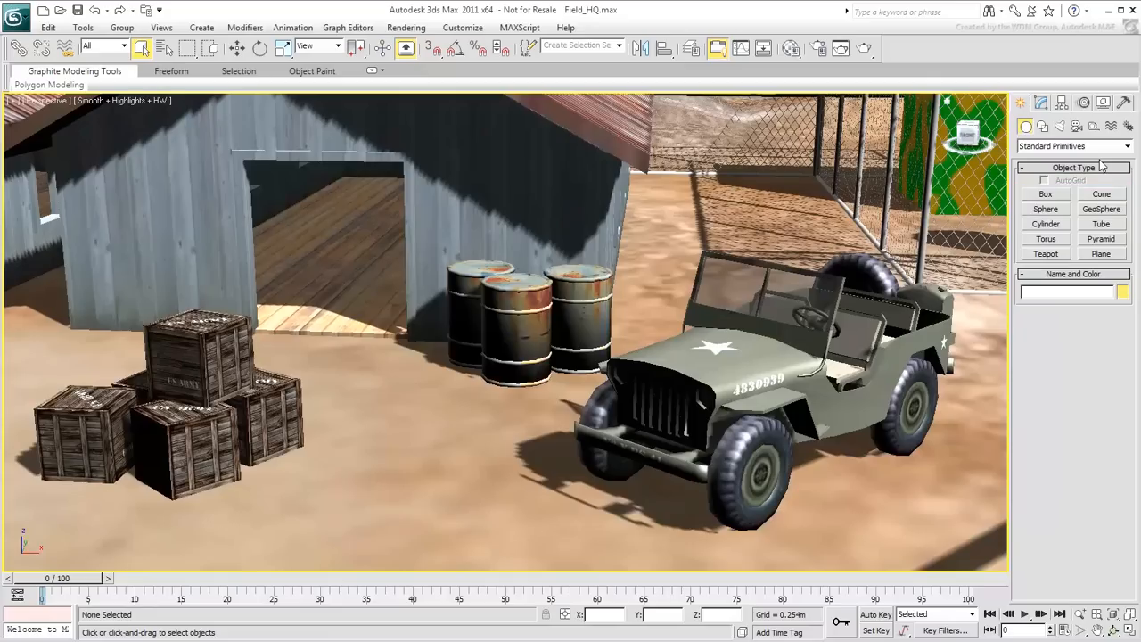
pyautogui.click(1045, 209)
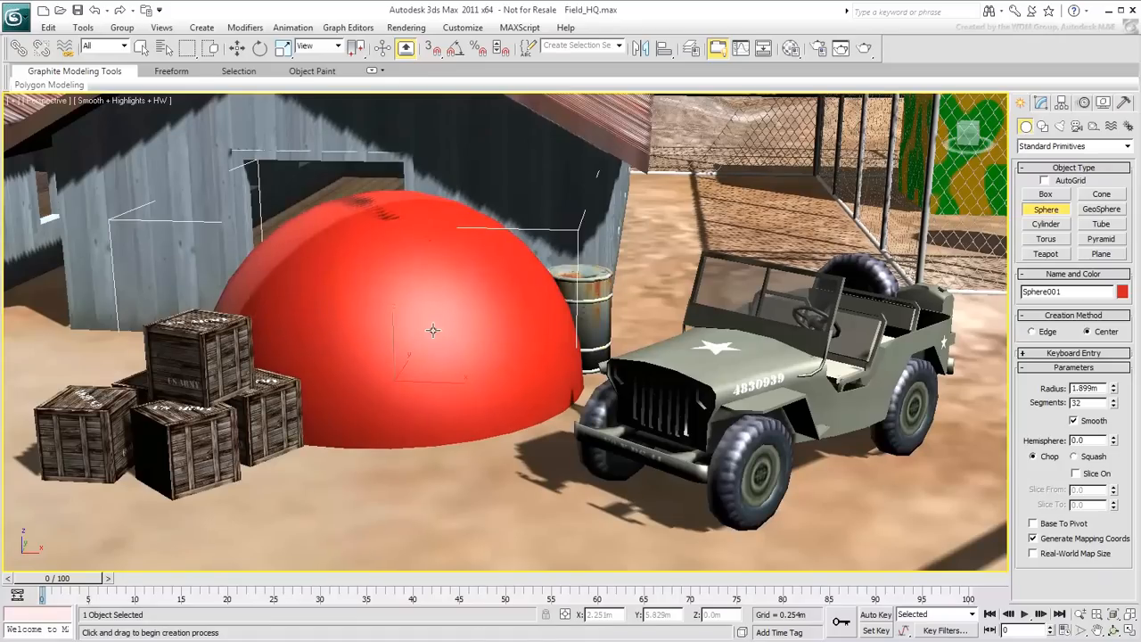
# Create a box on the ground near the barrels by dragging its base and height.
pyautogui.click(1045, 254)
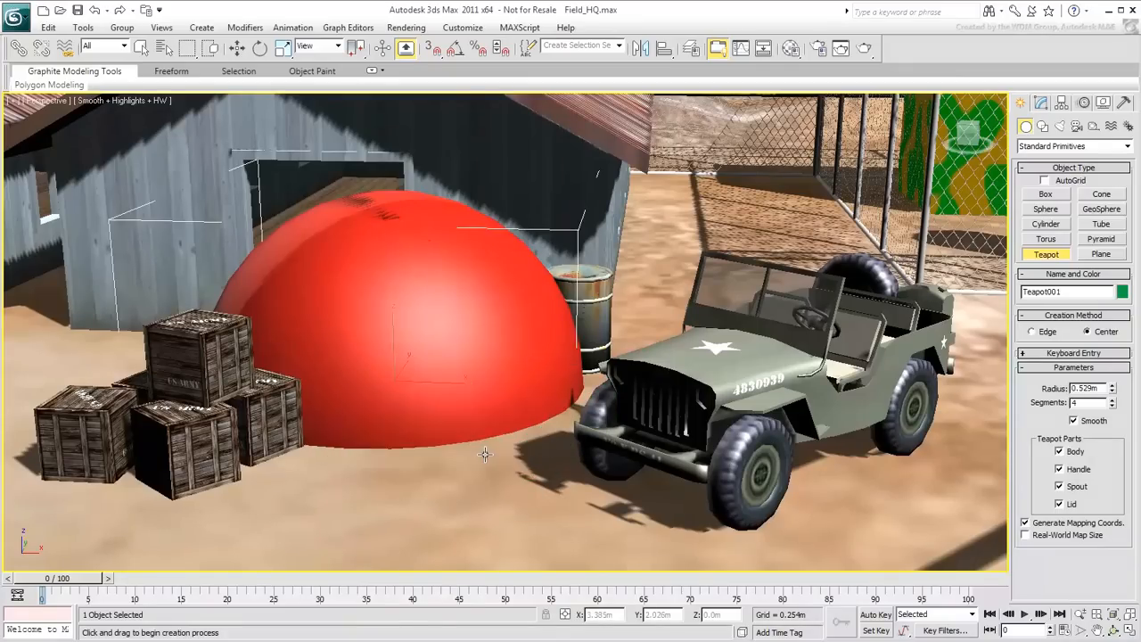
pyautogui.click(1045, 194)
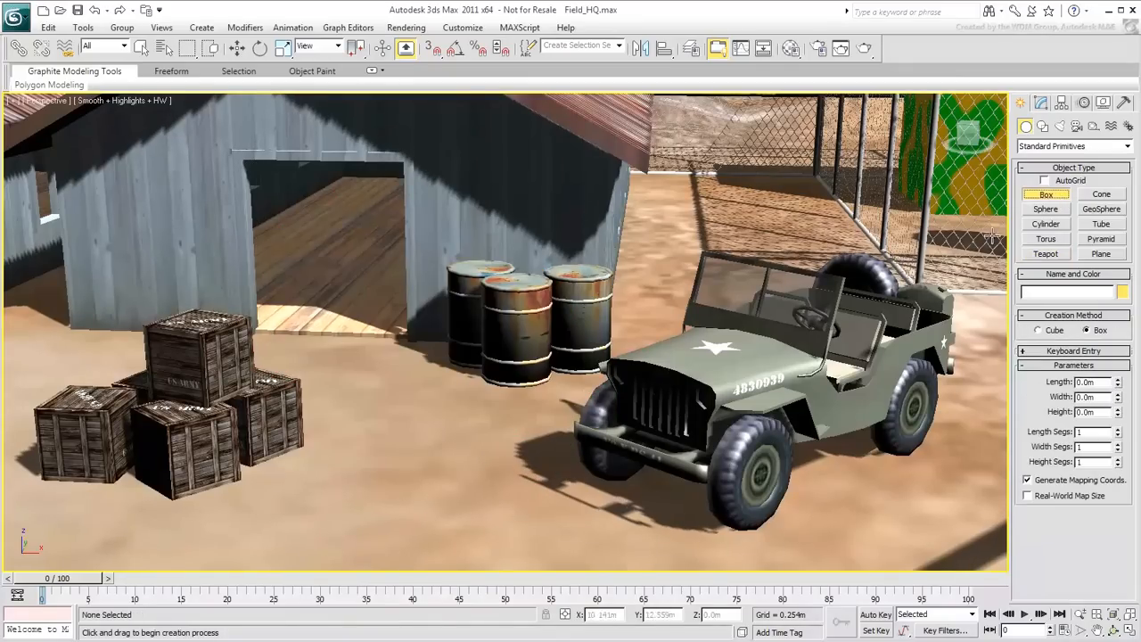
pyautogui.moveTo(330, 375); pyautogui.dragTo(467, 419)
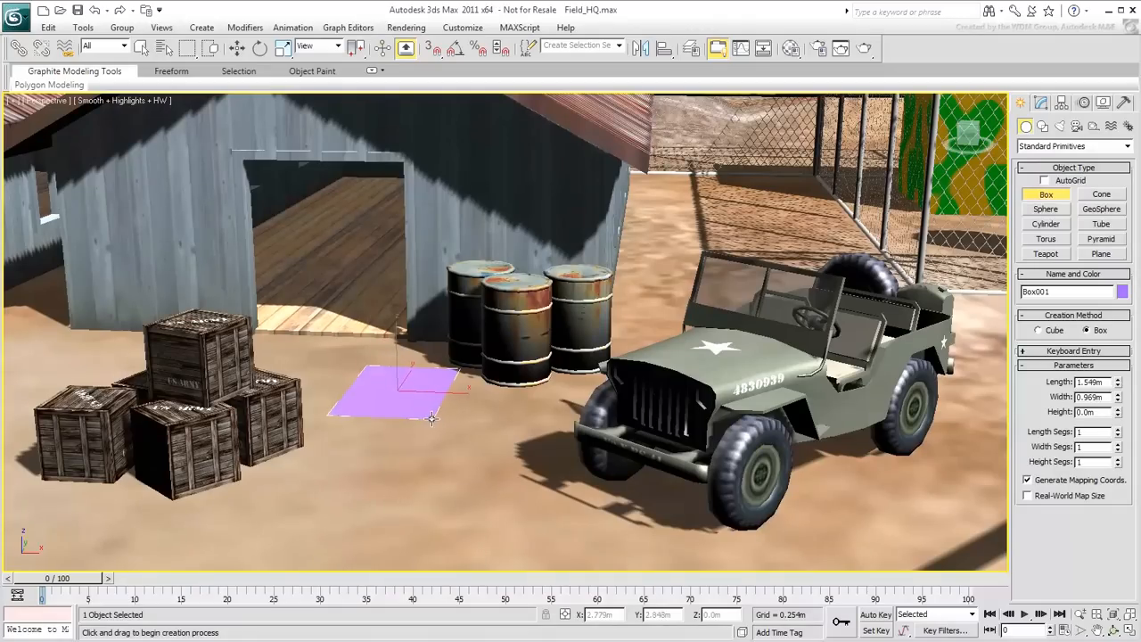
pyautogui.moveTo(431, 419); pyautogui.dragTo(437, 321)
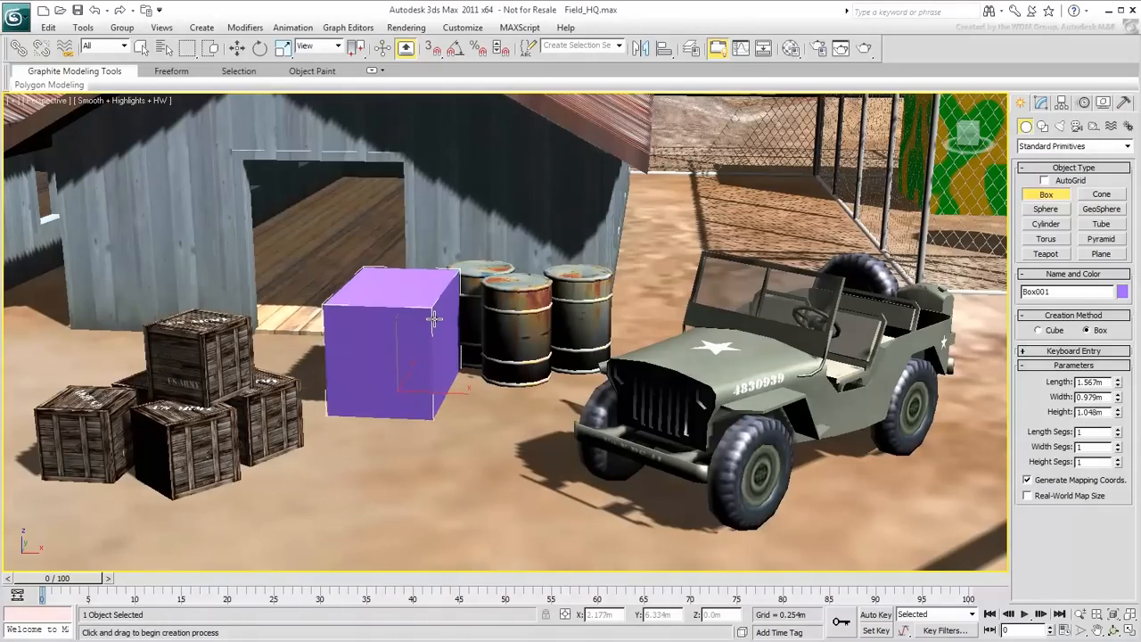
# Create a cylinder beside it on the ground, dragging its radius and height.
pyautogui.click(1045, 225)
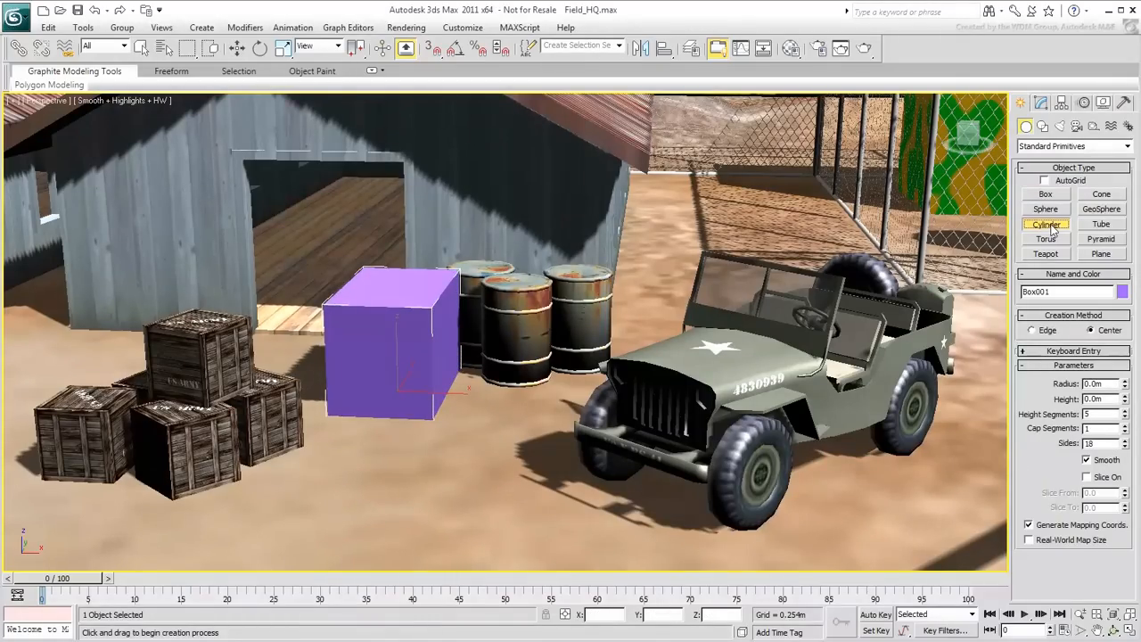
pyautogui.moveTo(514, 419); pyautogui.dragTo(574, 419)
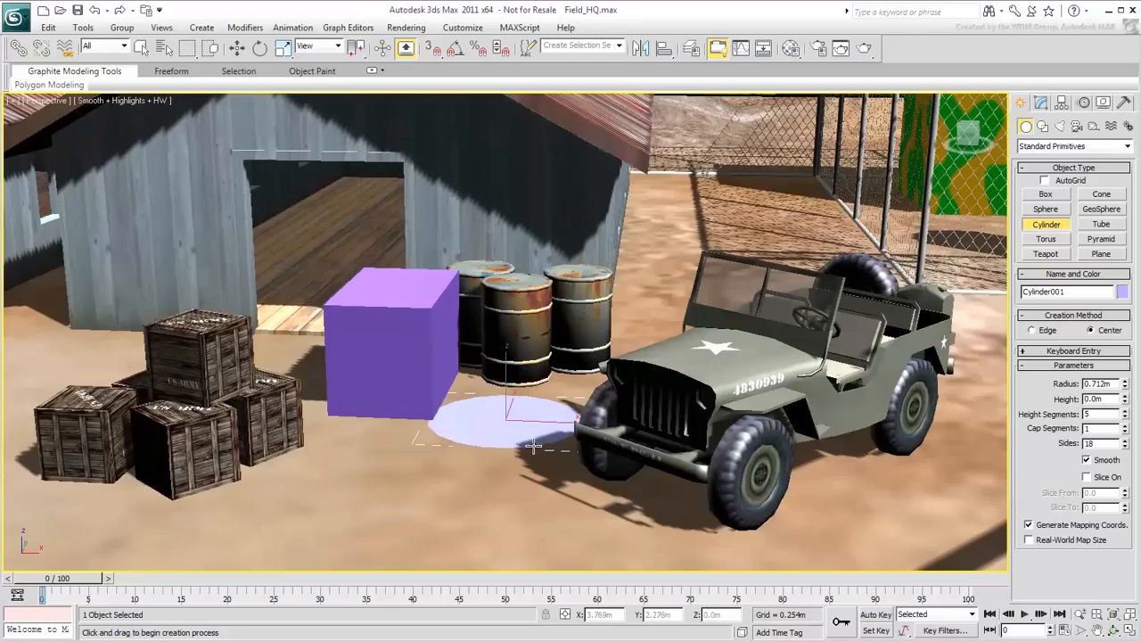
pyautogui.moveTo(508, 410); pyautogui.dragTo(525, 232)
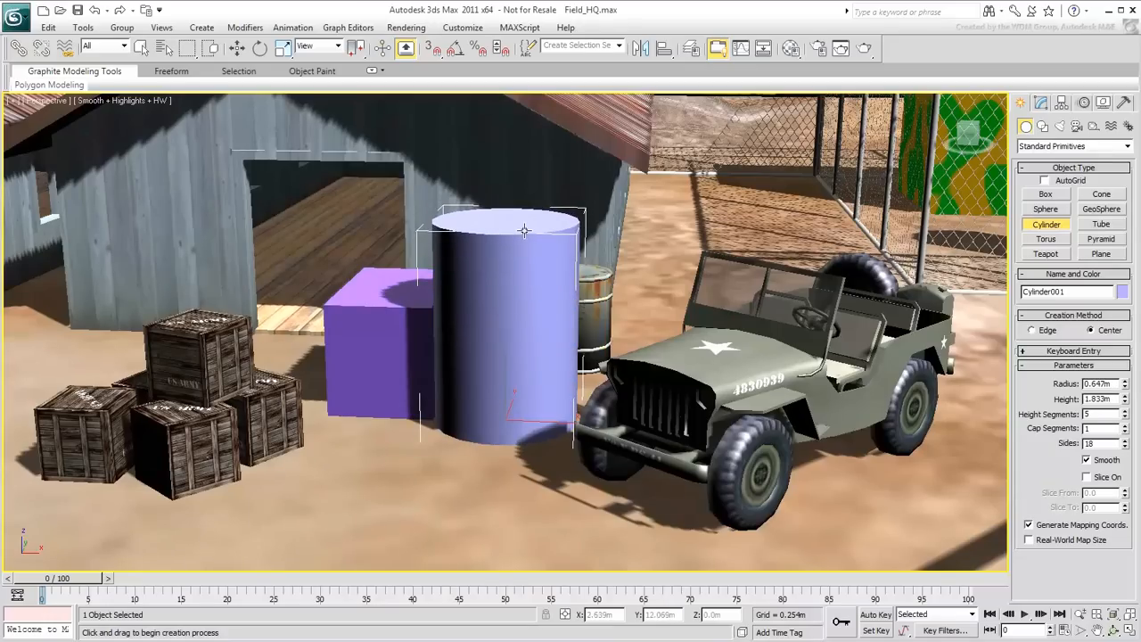
pyautogui.click(1102, 194)
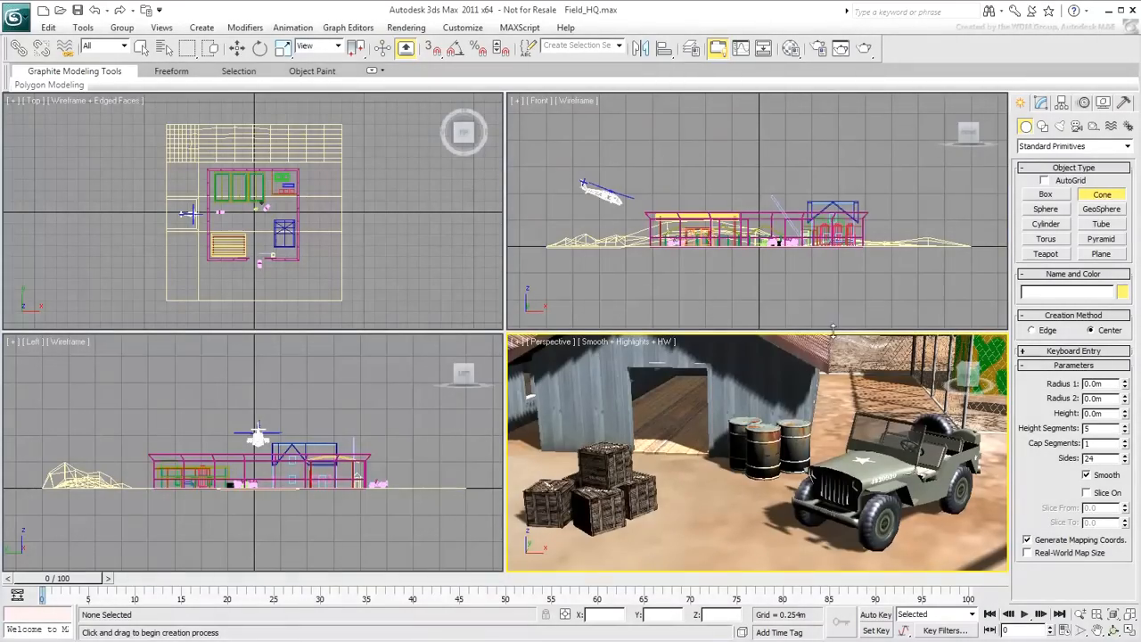
# Create a test cylinder standing on the ground near the barrels.
pyautogui.click(1045, 225)
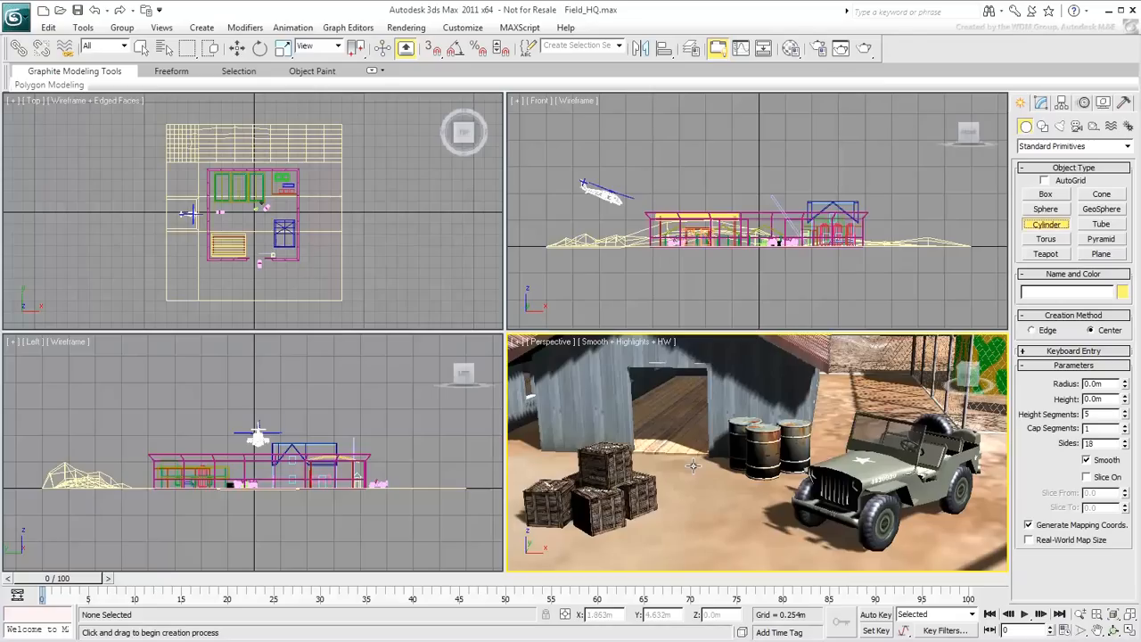
pyautogui.moveTo(693, 466); pyautogui.dragTo(705, 467)
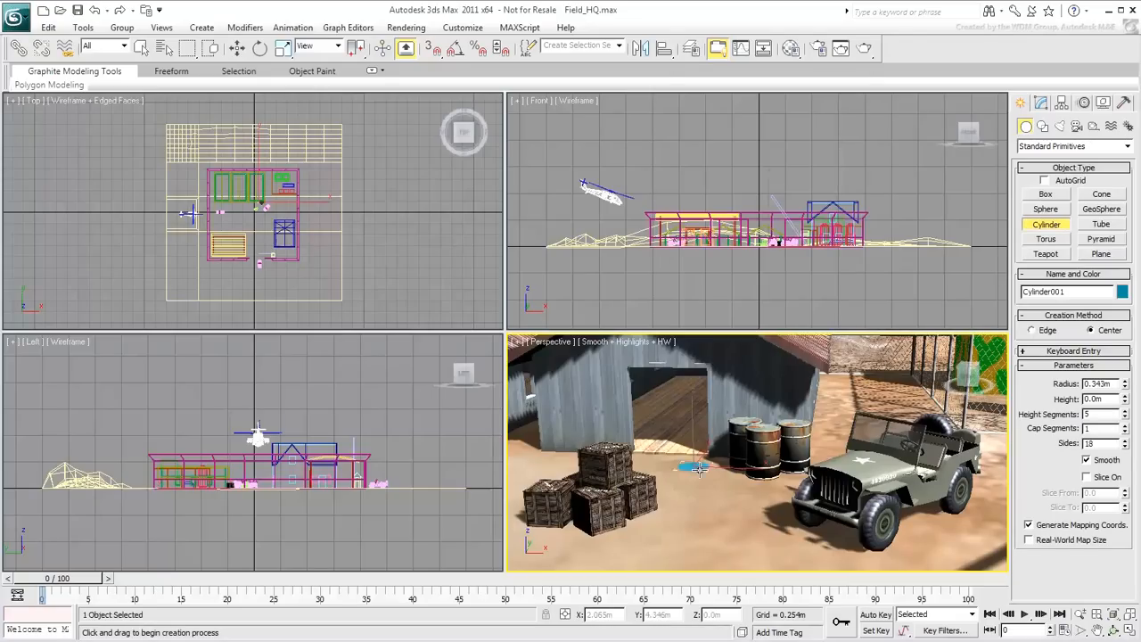
pyautogui.moveTo(692, 467); pyautogui.dragTo(713, 393)
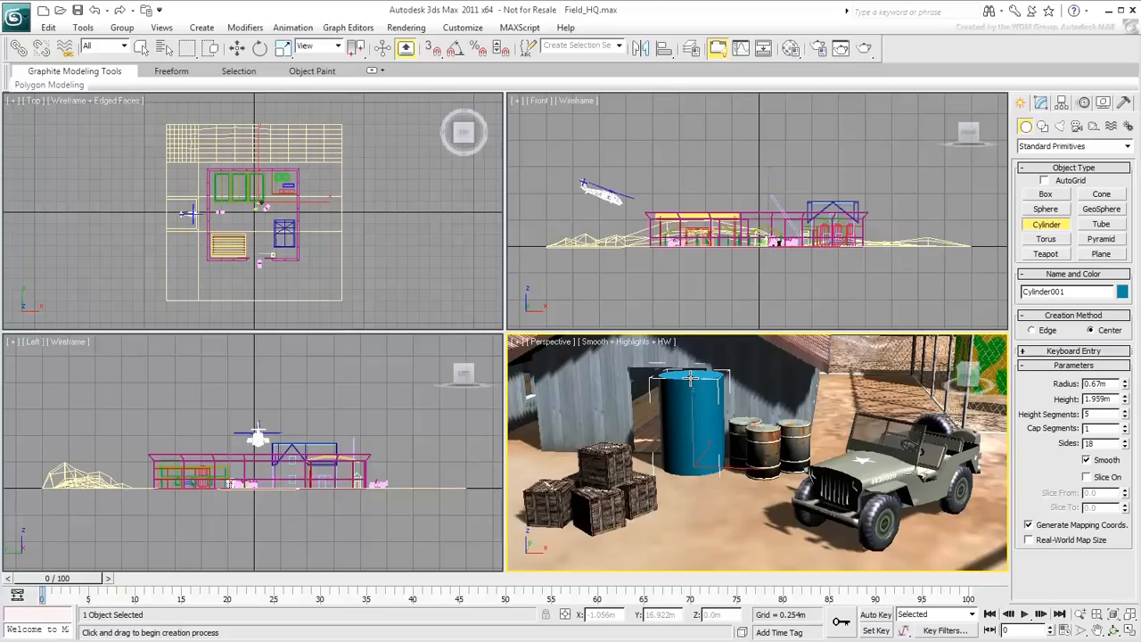
pyautogui.moveTo(619, 382)
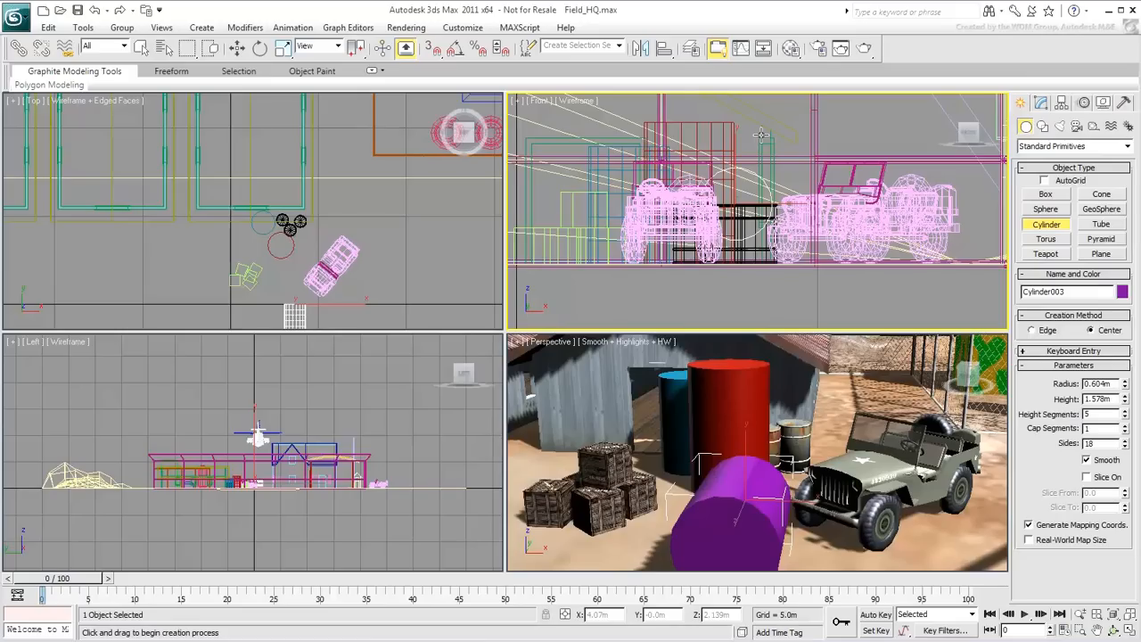
# Select the test cylinders in the viewport for removal.
pyautogui.click(250, 303)
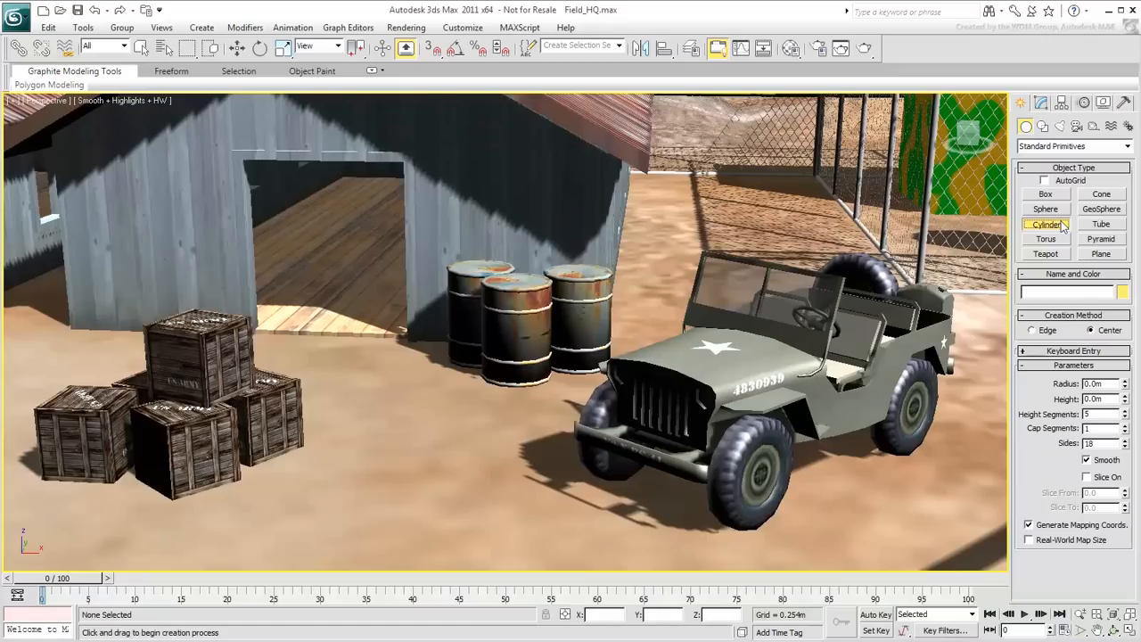
# With AutoGrid on, create a slender cylinder standing on top of the middle barrel, then turn AutoGrid off.
pyautogui.click(1045, 180)
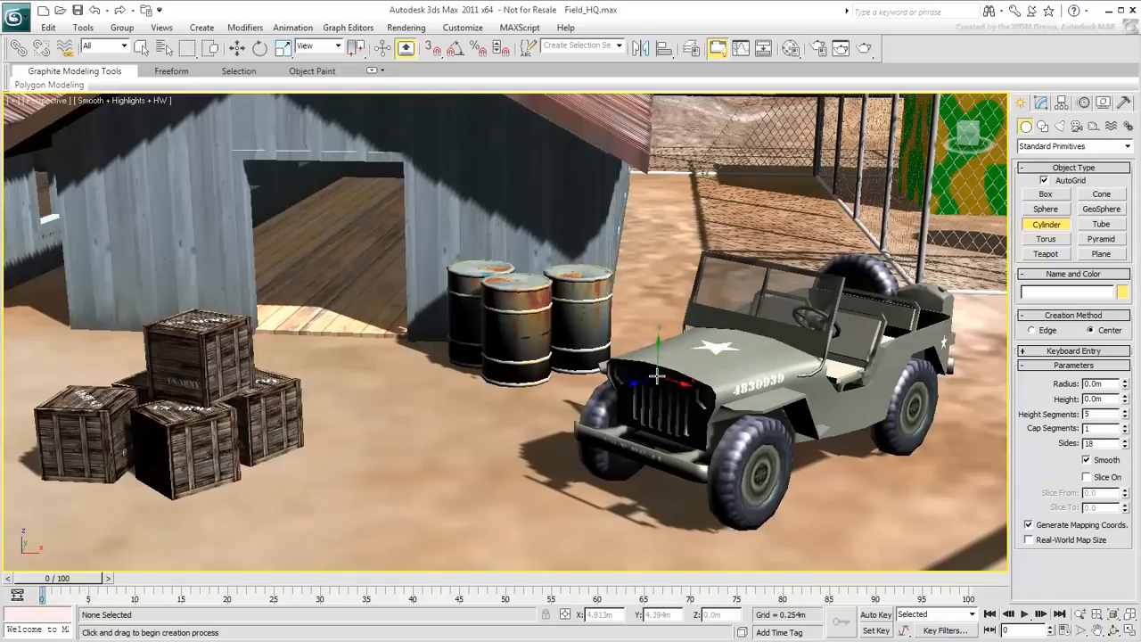
pyautogui.moveTo(196, 460)
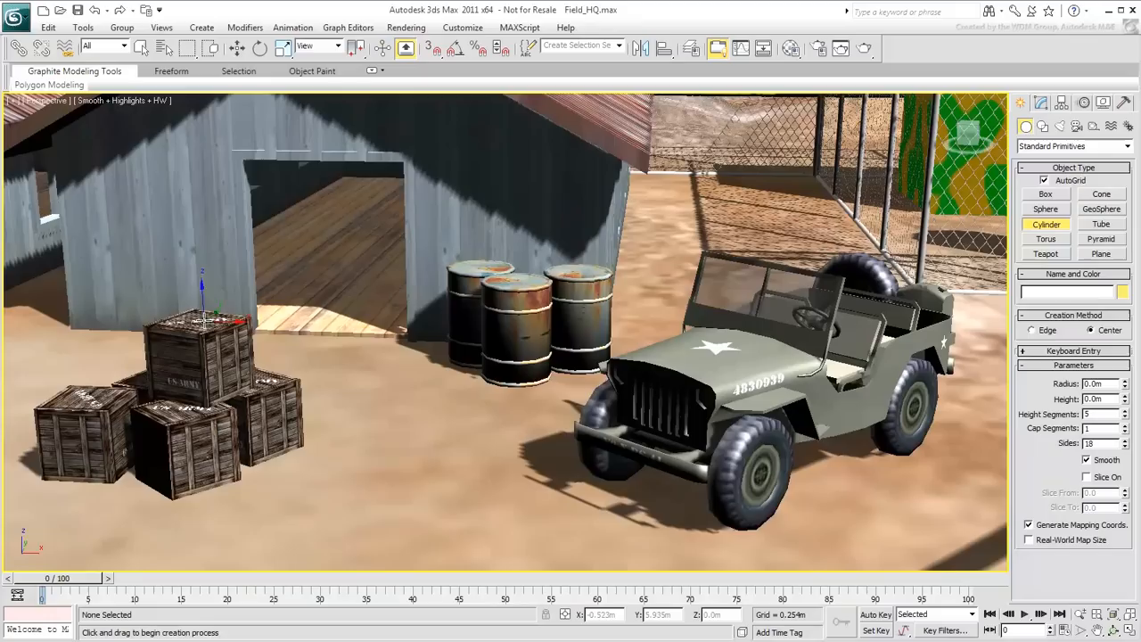
pyautogui.moveTo(508, 335)
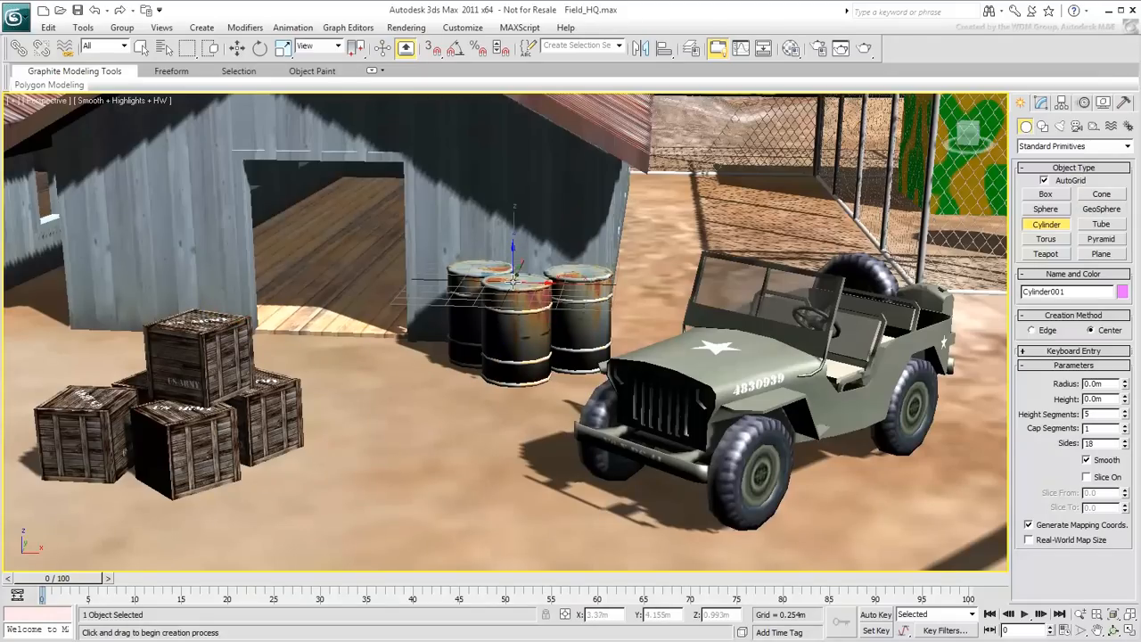
pyautogui.moveTo(516, 279); pyautogui.dragTo(521, 283)
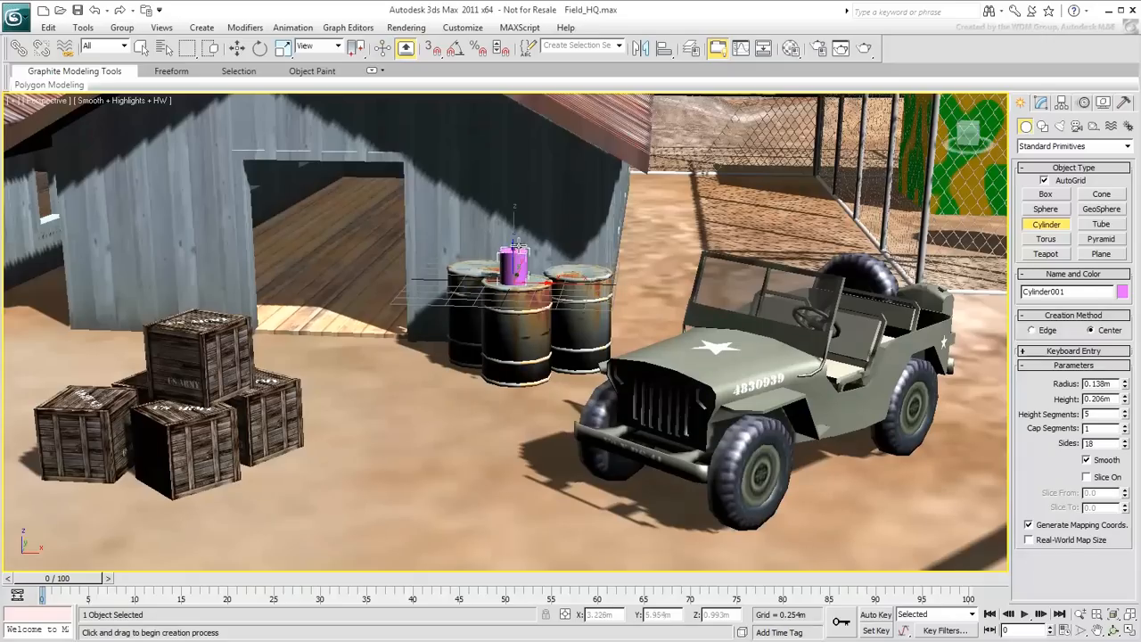
pyautogui.moveTo(513, 268); pyautogui.dragTo(514, 223)
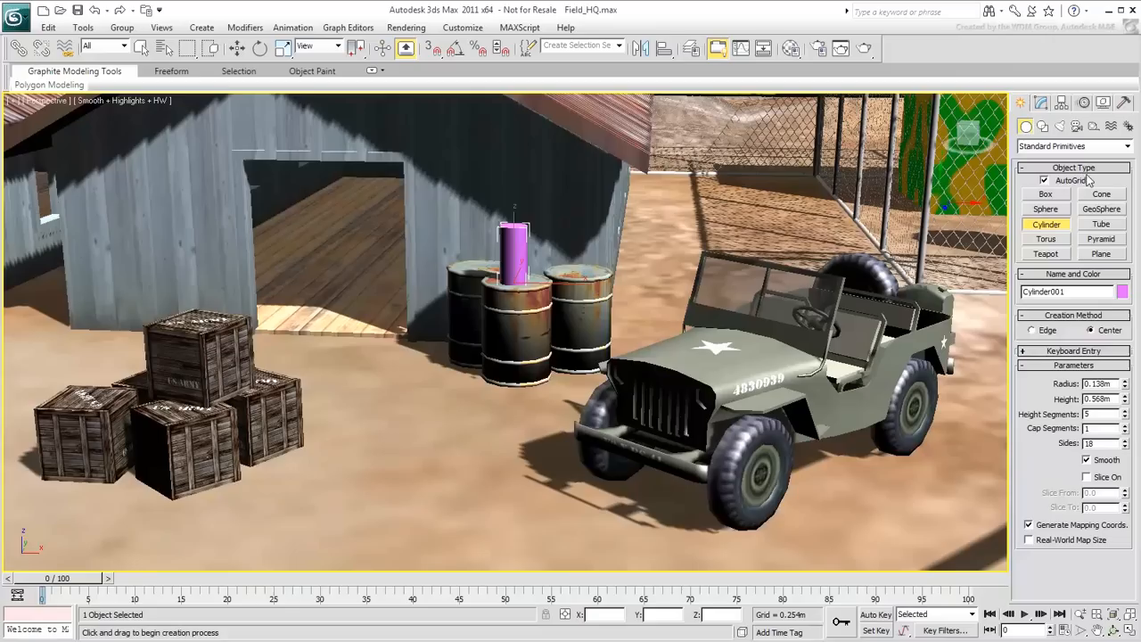
pyautogui.click(1045, 180)
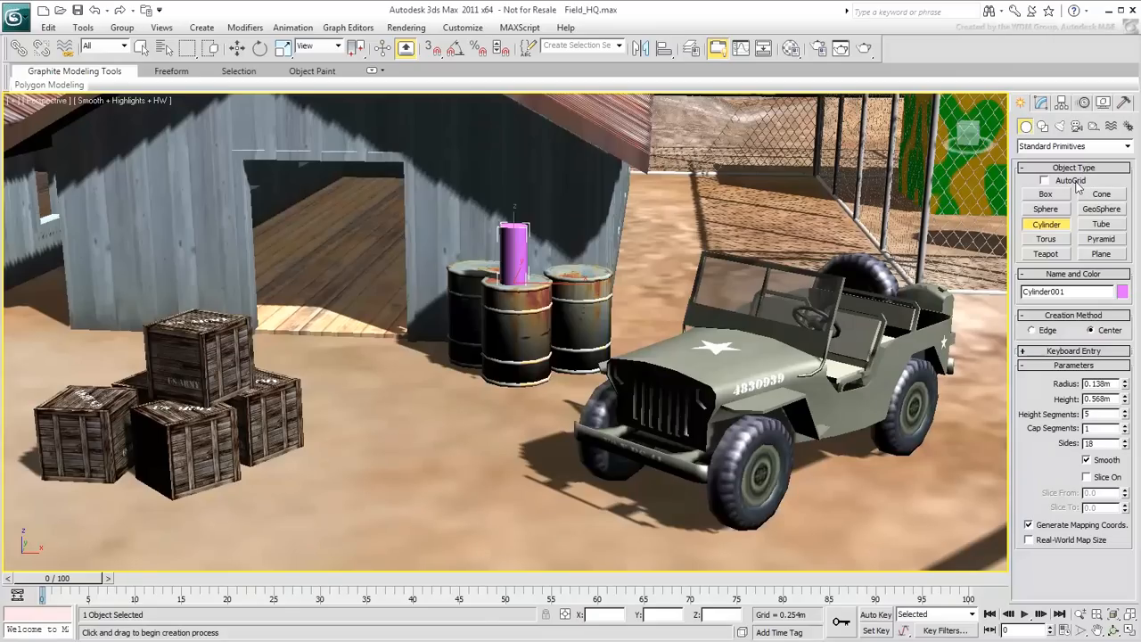
# Rename the cylinder on the barrel to Bottle_001 in the Modify panel.
pyautogui.click(1042, 102)
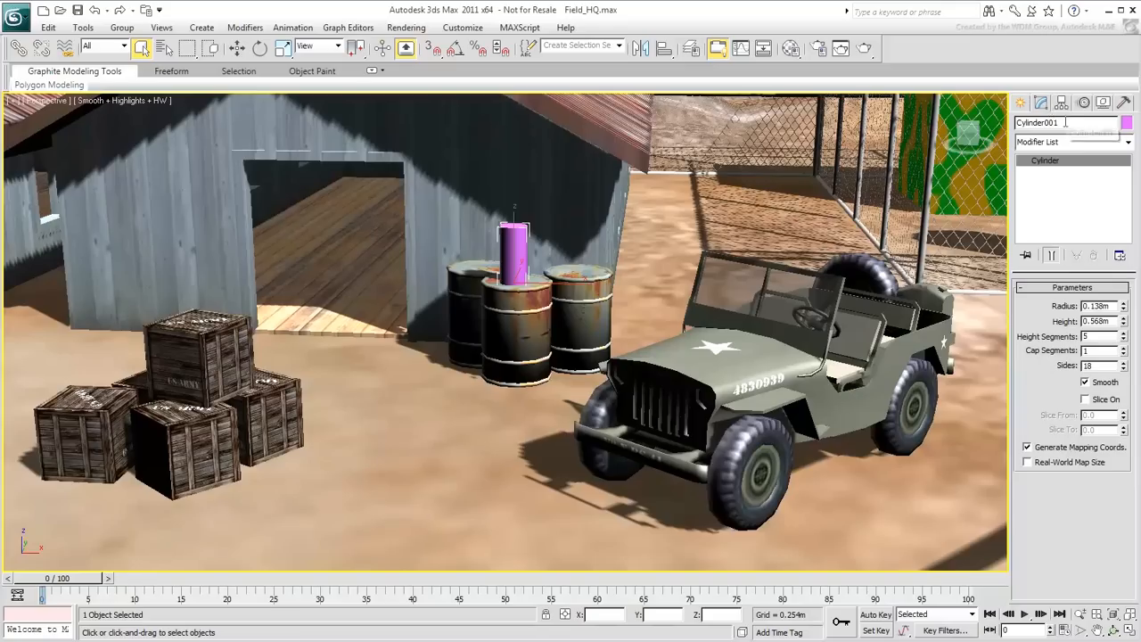
pyautogui.write('Bottle_001')
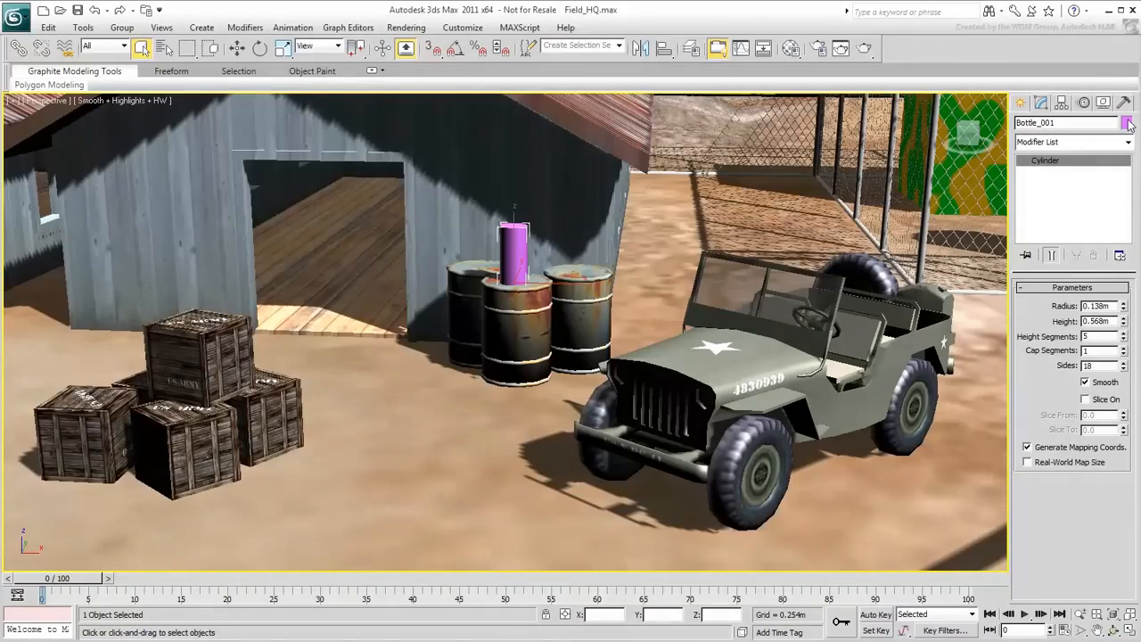
# Set Bottle_001's object colour to green in the Object Color dialog and return to the scene.
pyautogui.click(1127, 121)
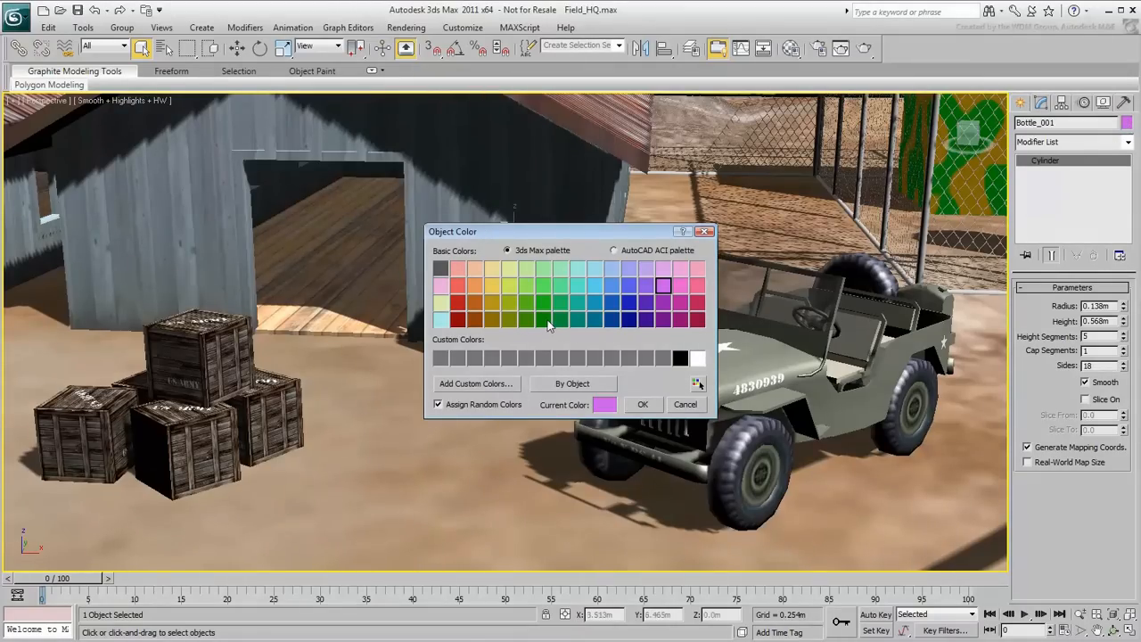
pyautogui.click(542, 319)
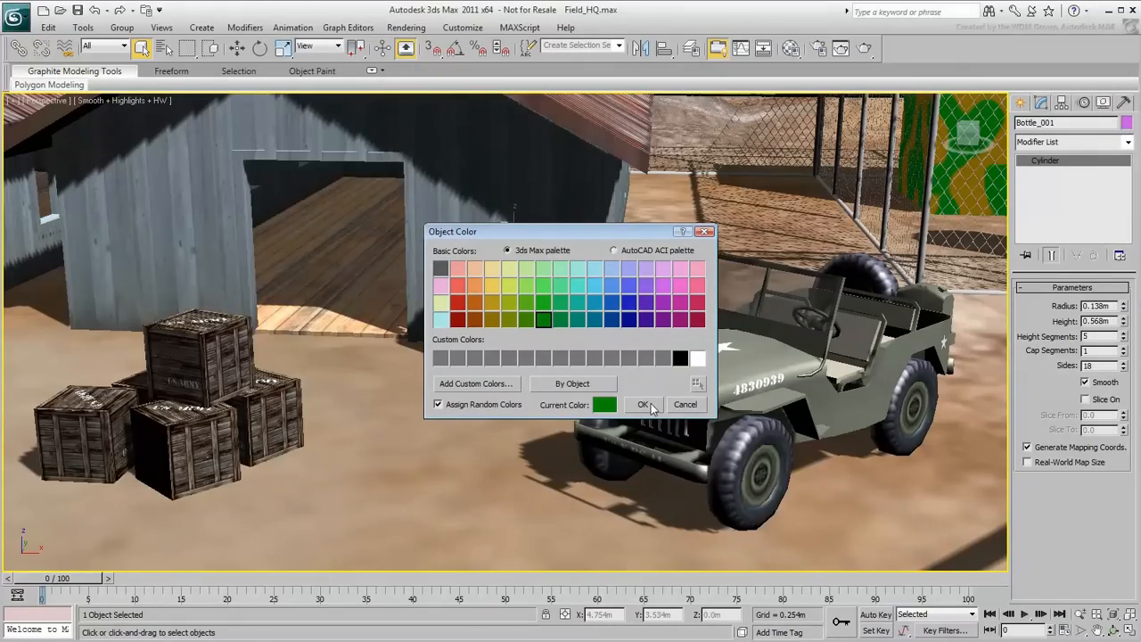
pyautogui.click(644, 403)
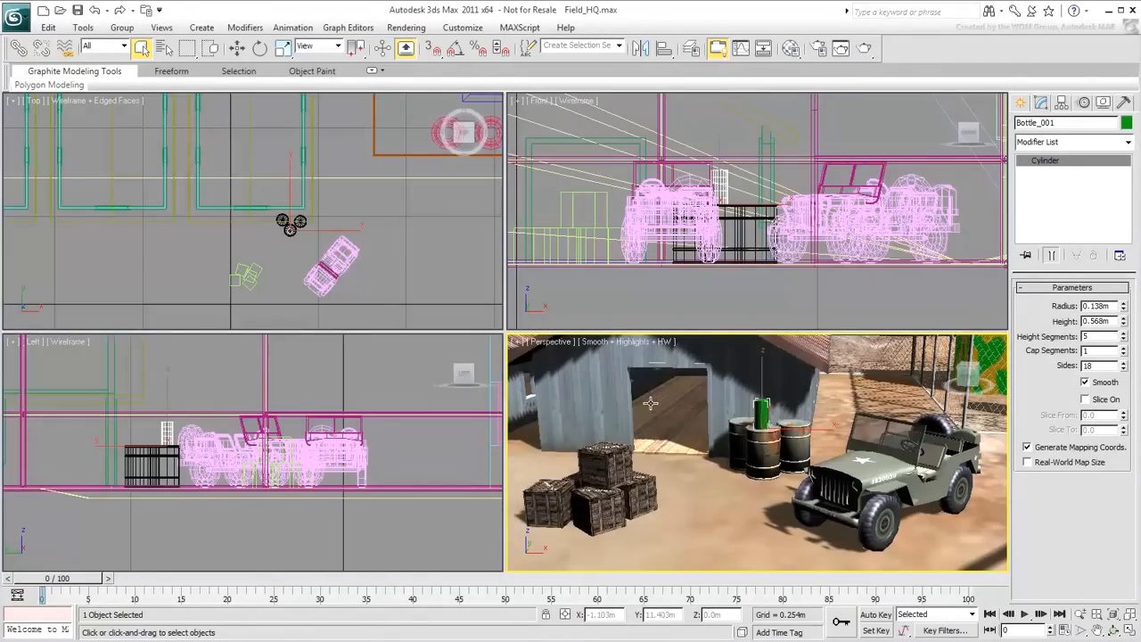
pyautogui.click(364, 407)
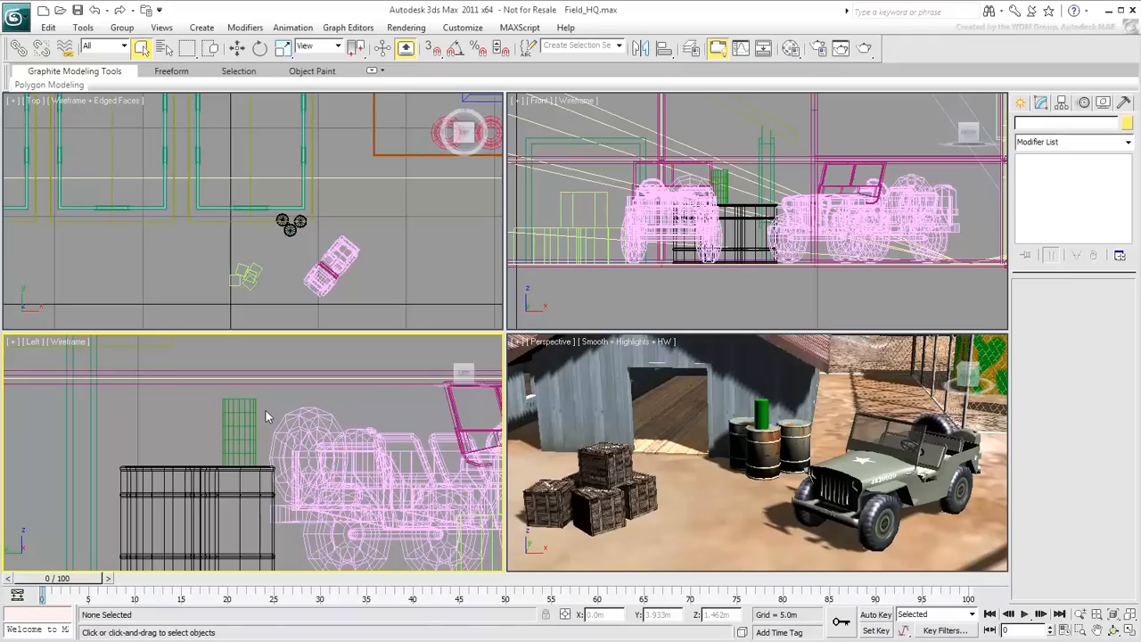
pyautogui.click(241, 420)
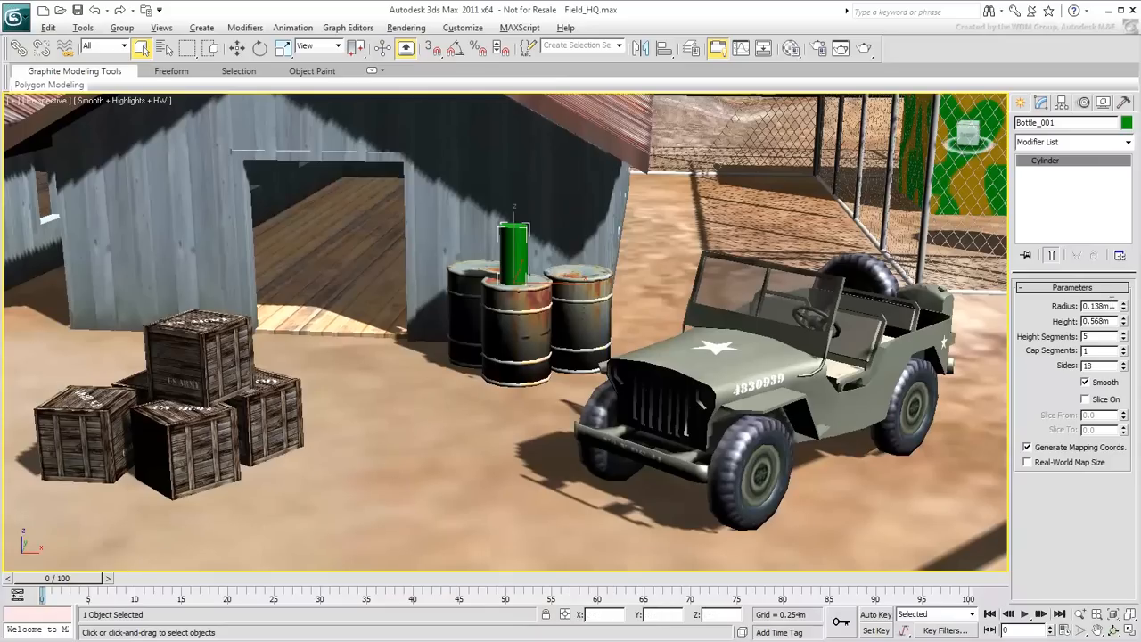
# Increase Bottle_001's height and adjust its radius and number of sides with the parameter spinners.
pyautogui.tripleClick(1102, 307)
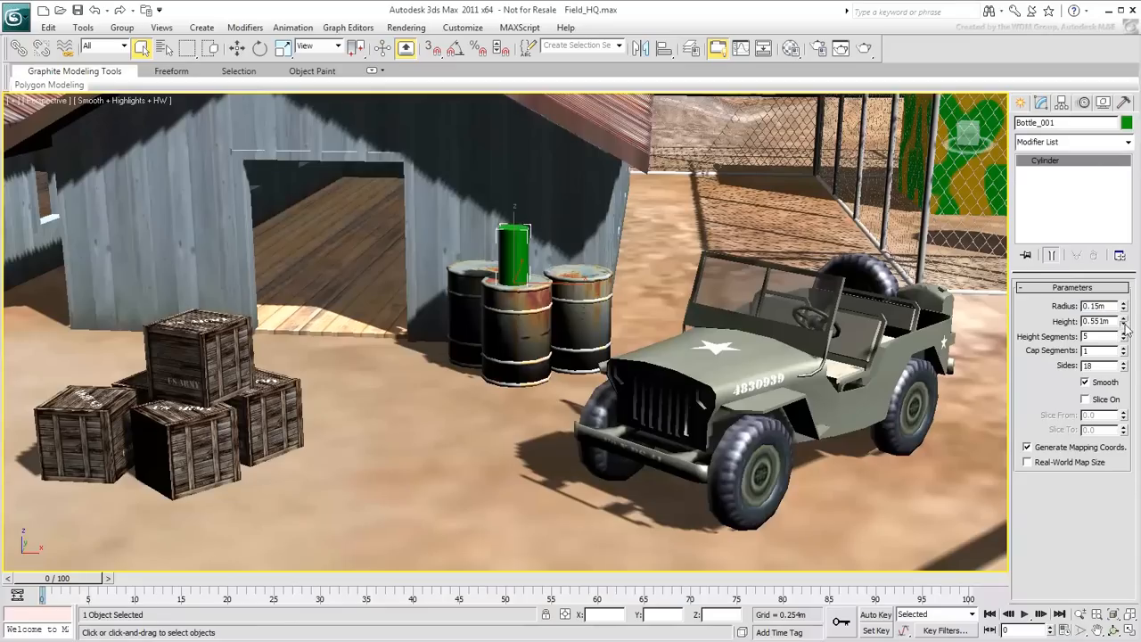
pyautogui.click(1123, 325)
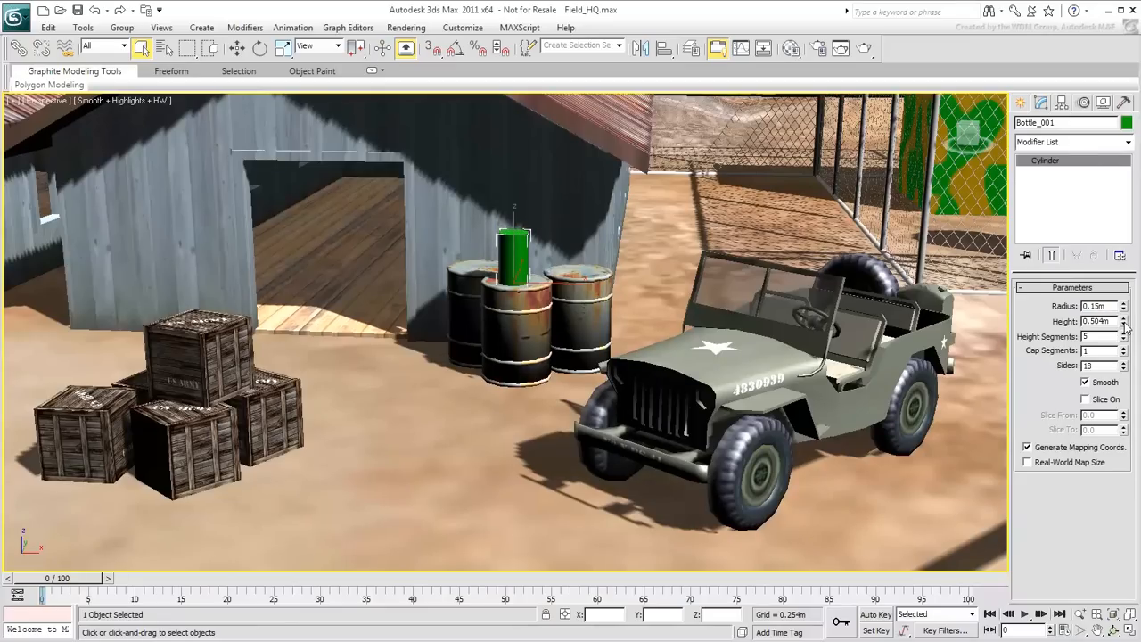
pyautogui.click(1124, 321)
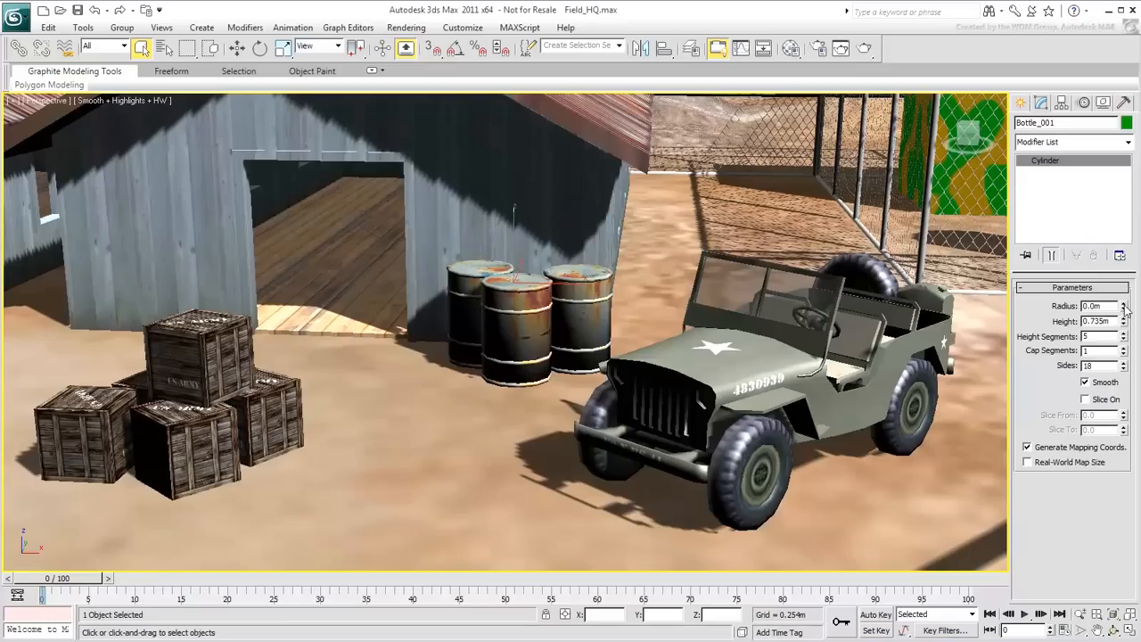
pyautogui.click(1124, 303)
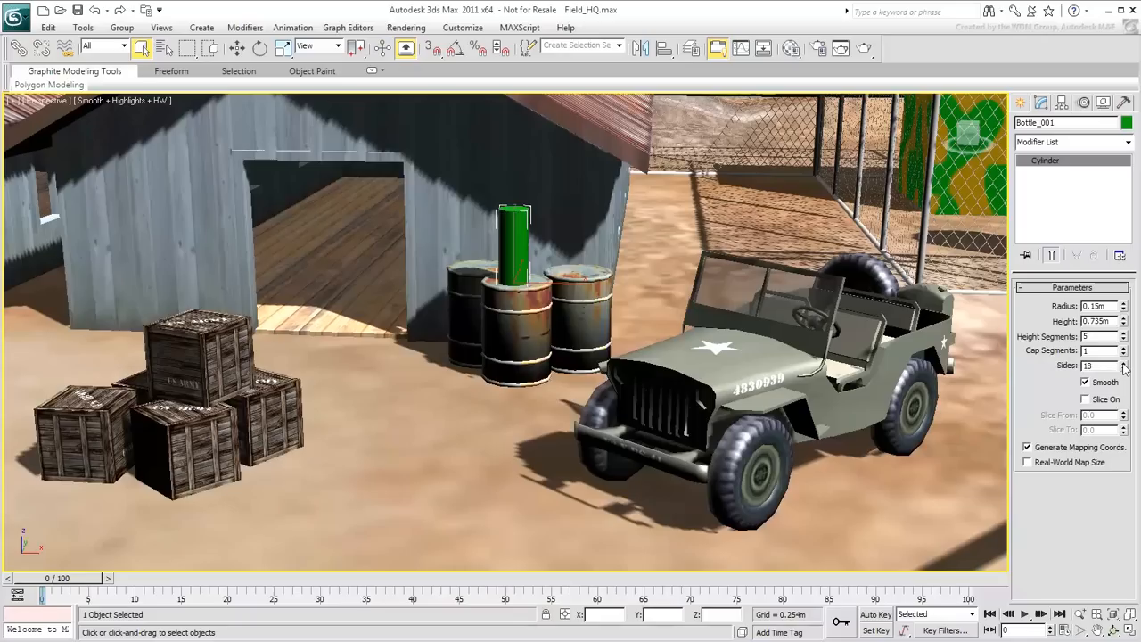
pyautogui.click(1124, 367)
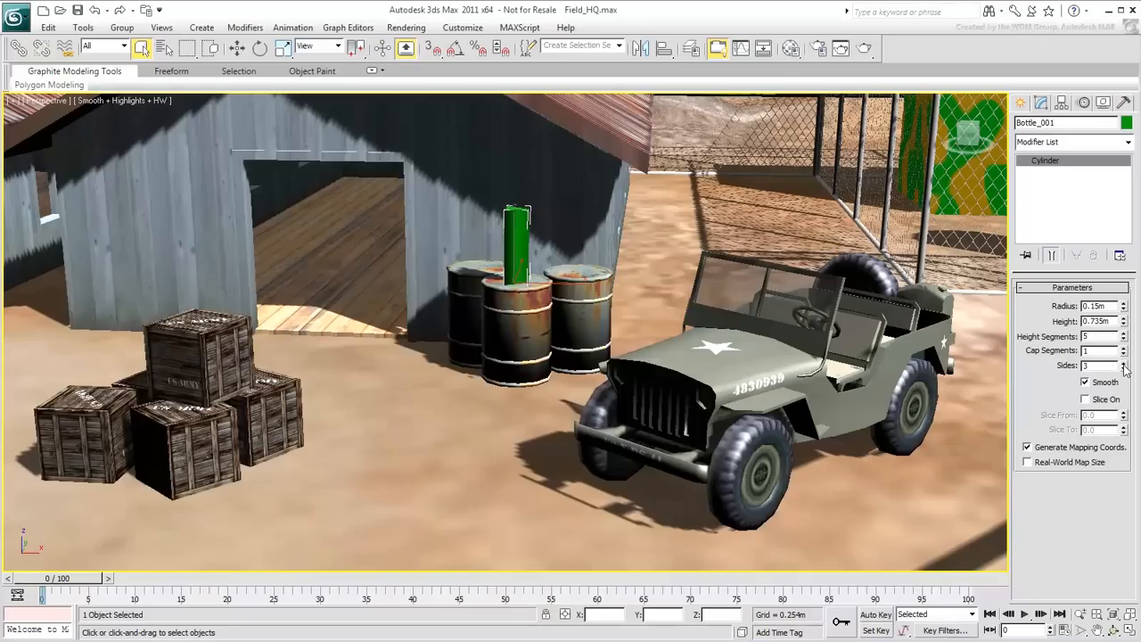